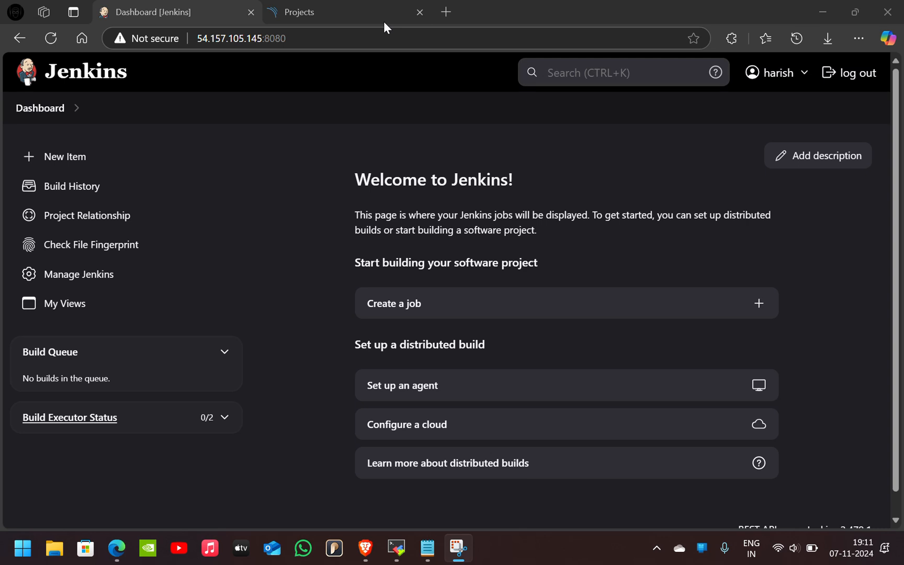
mouse_move(78, 274)
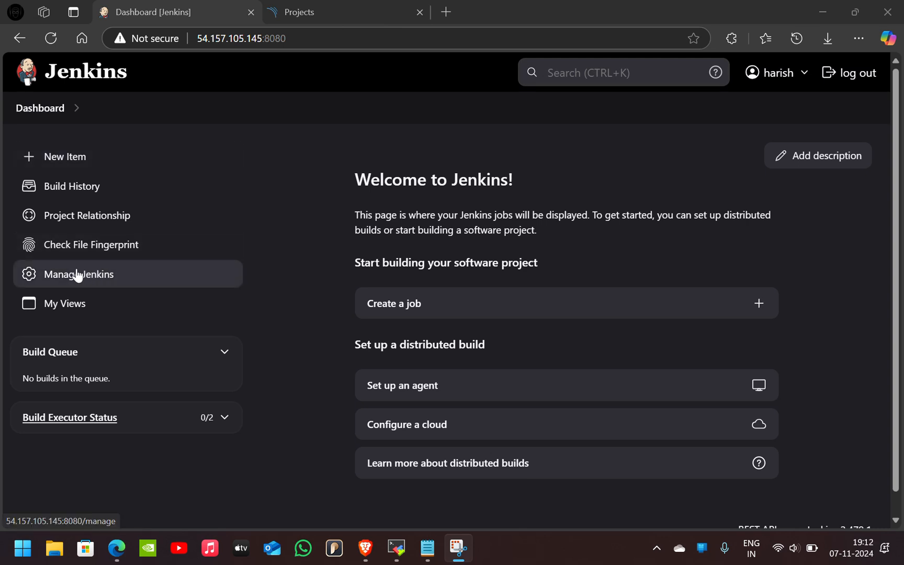
Step: Navigate to the System store's Global credentials (unrestricted) domain in Manage Jenkins
click(79, 274)
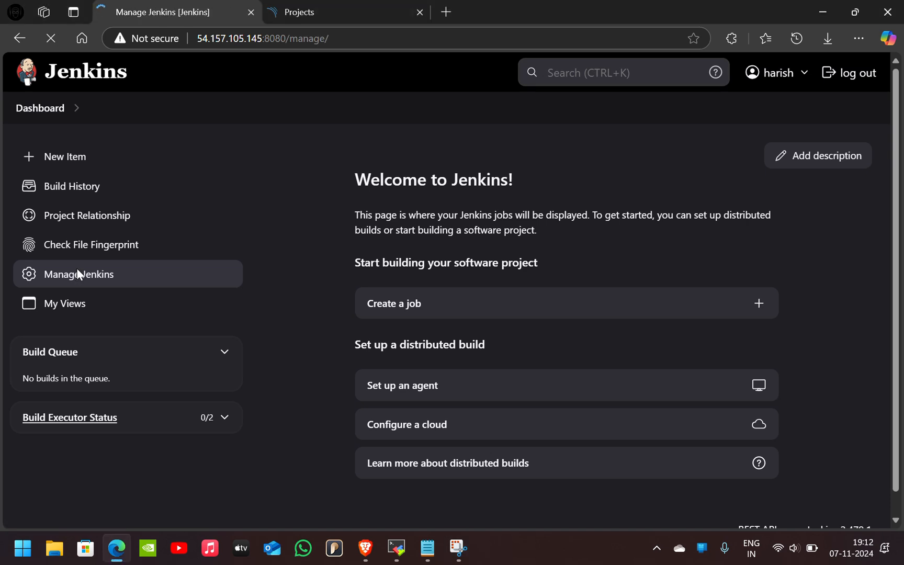
click(79, 274)
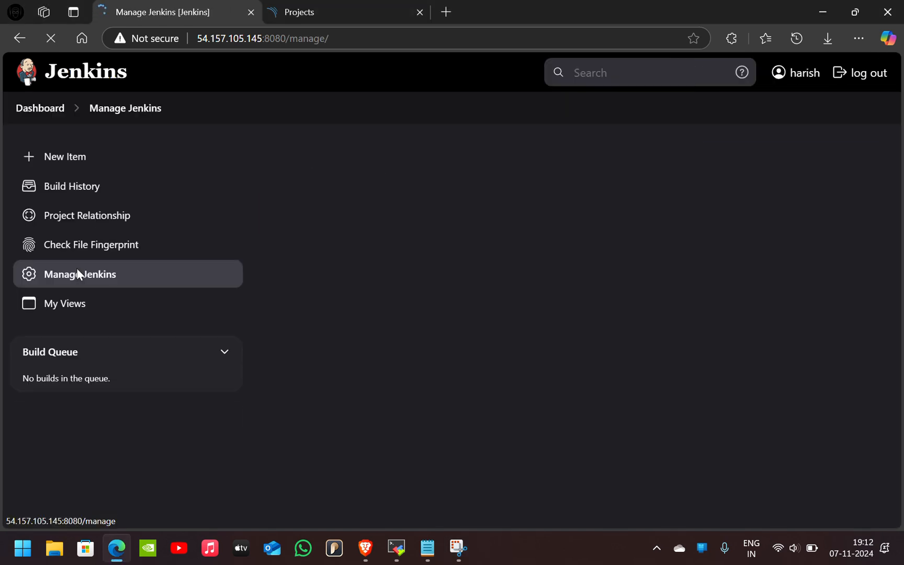
click(80, 274)
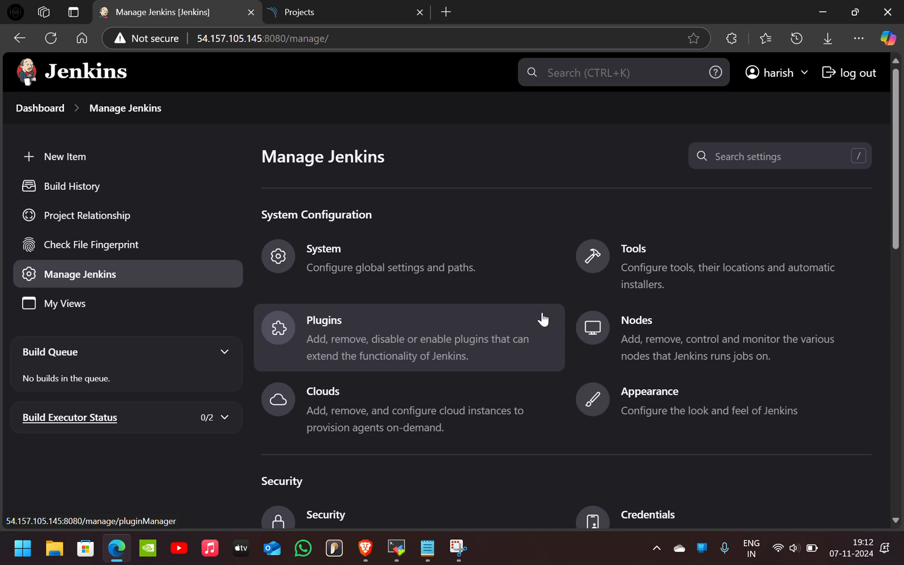
click(647, 515)
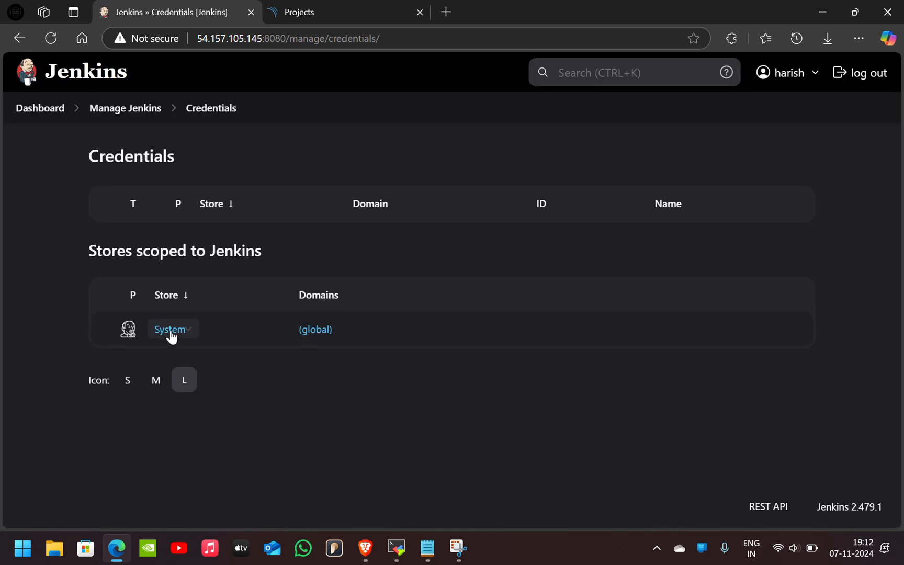
click(168, 330)
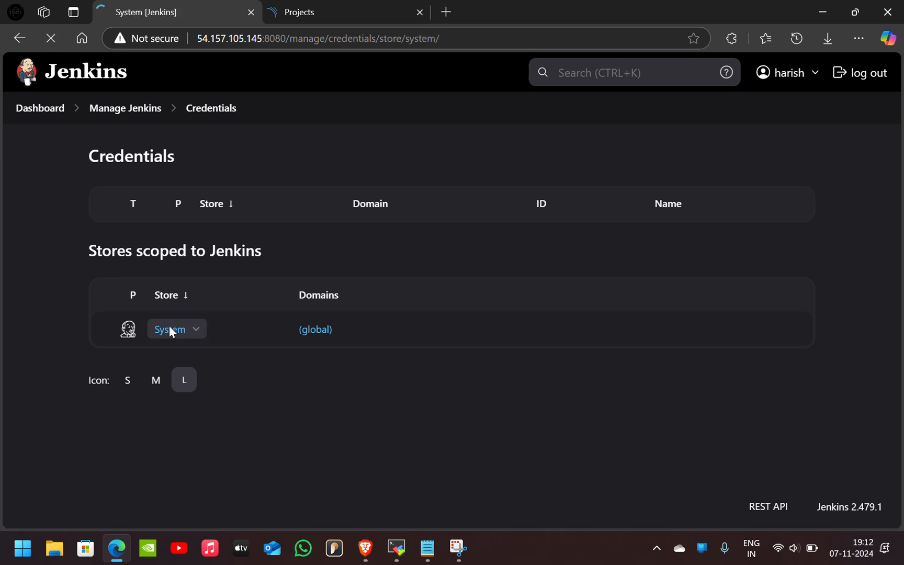
click(169, 329)
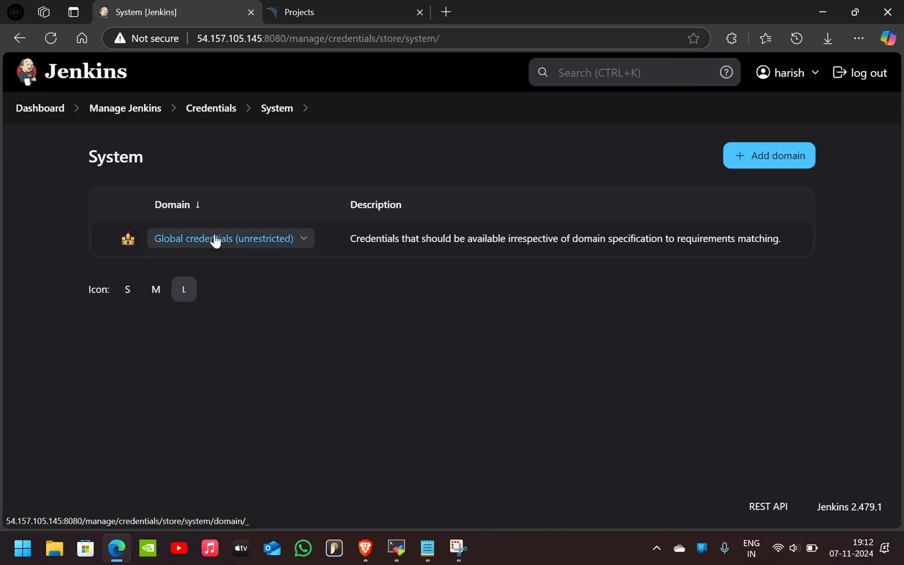
click(220, 239)
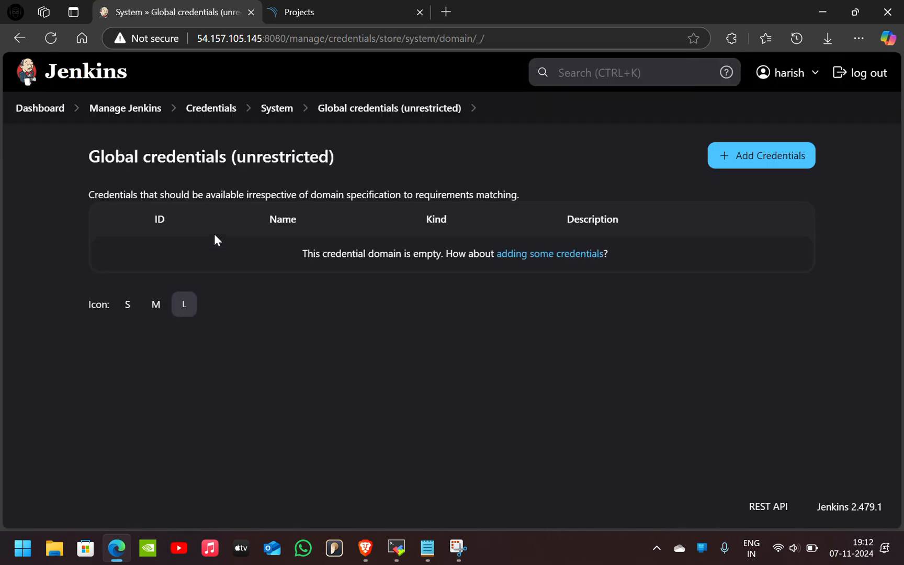
Step: Start a new credential and set its kind to Secret text
click(761, 155)
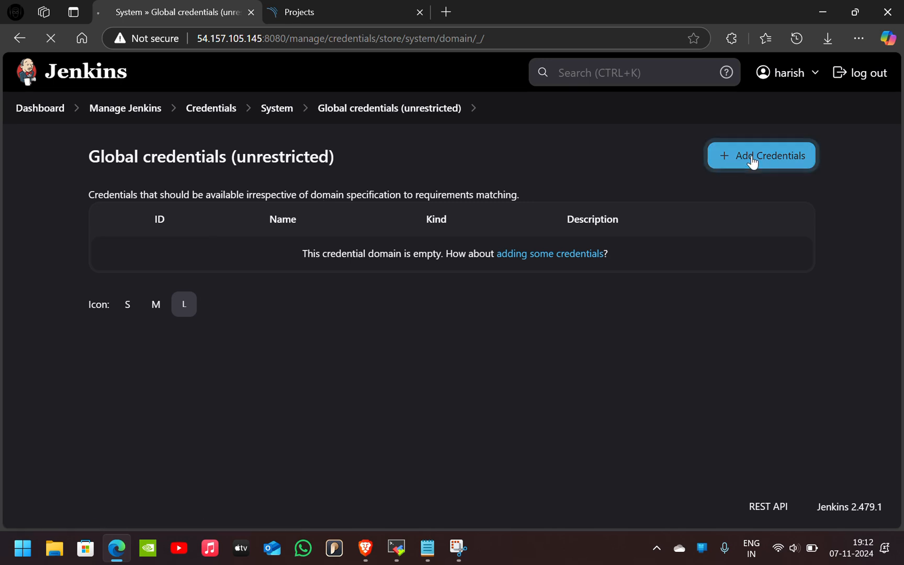
click(762, 156)
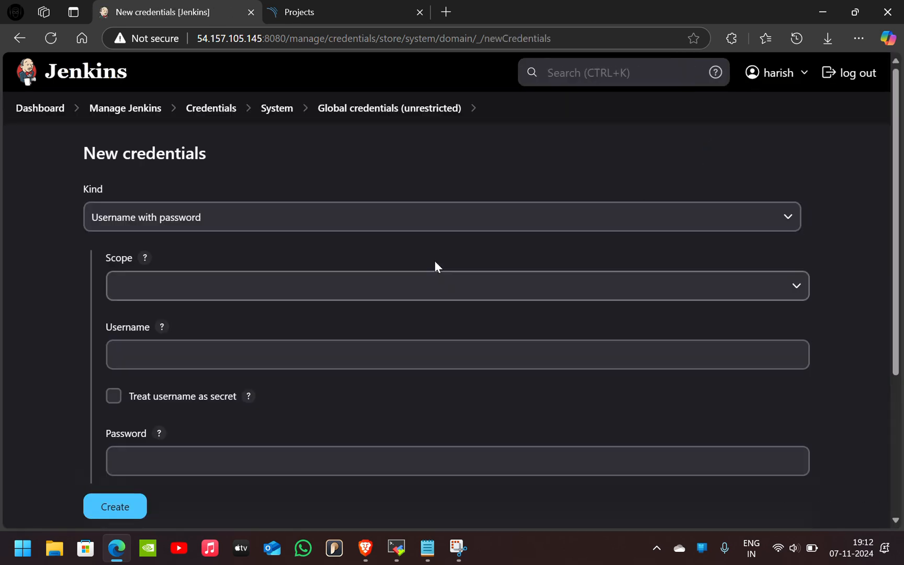
click(436, 217)
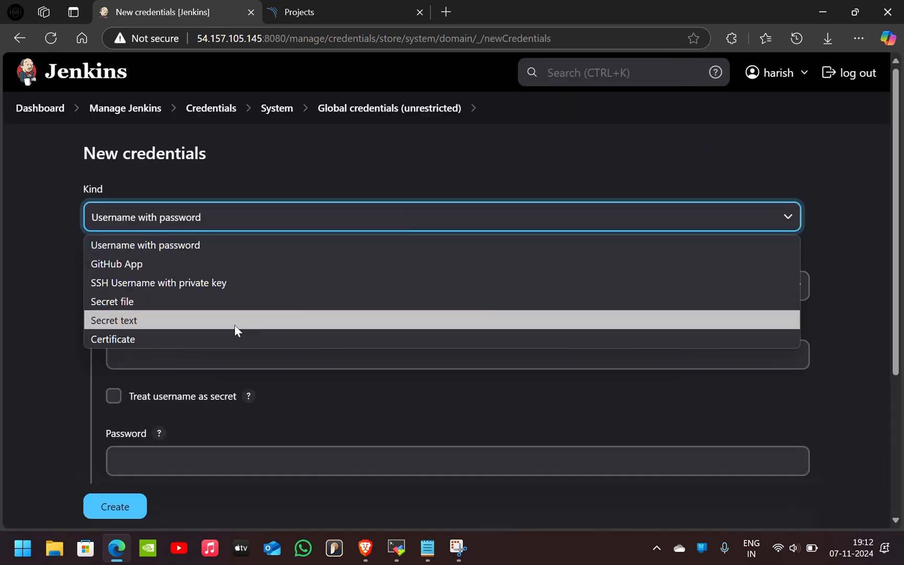
click(114, 320)
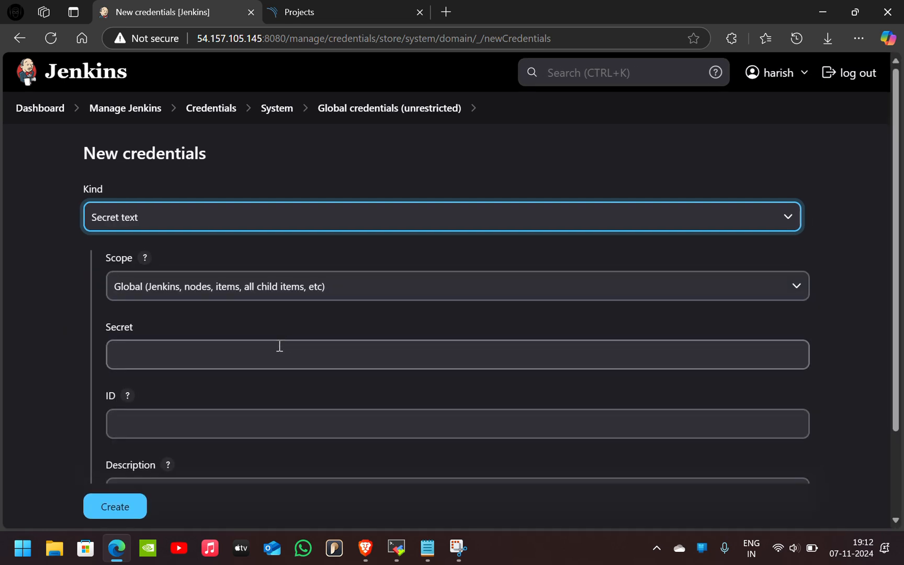
Step: Switch to SonarQube and go to My Account > Security token settings
click(297, 11)
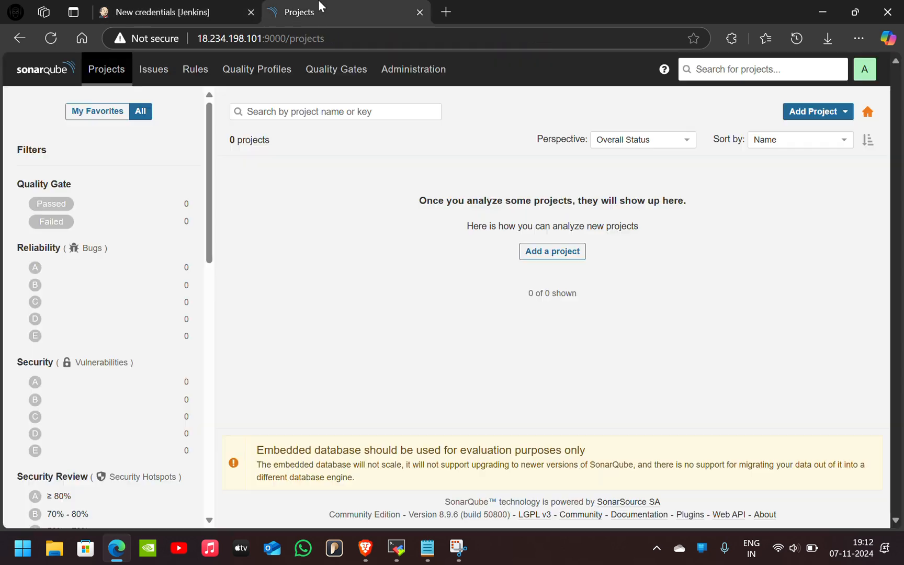
mouse_move(574, 143)
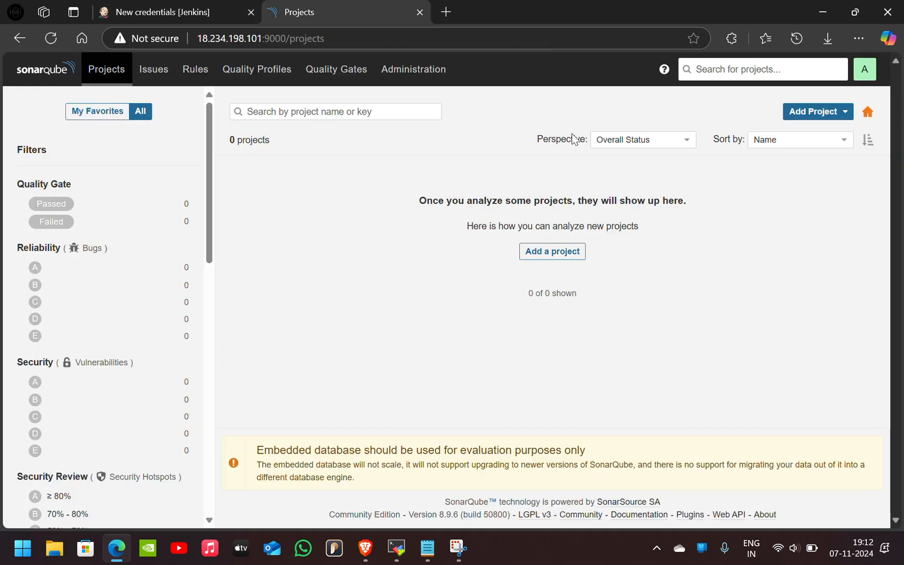
click(865, 69)
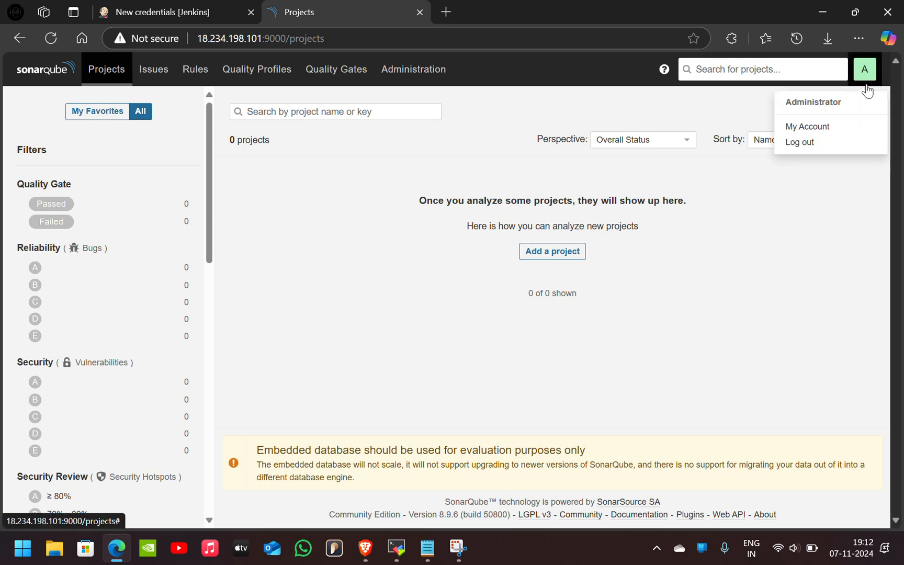
click(806, 127)
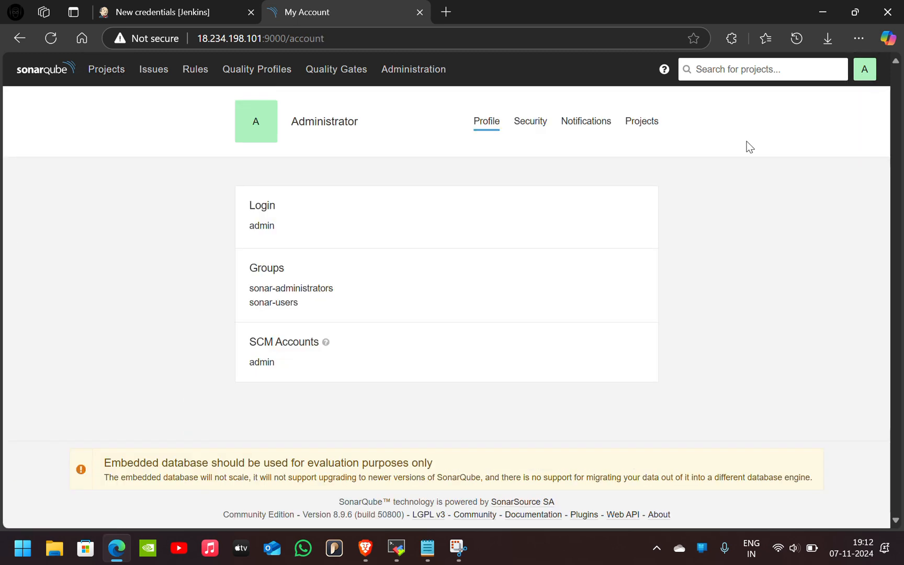
click(530, 121)
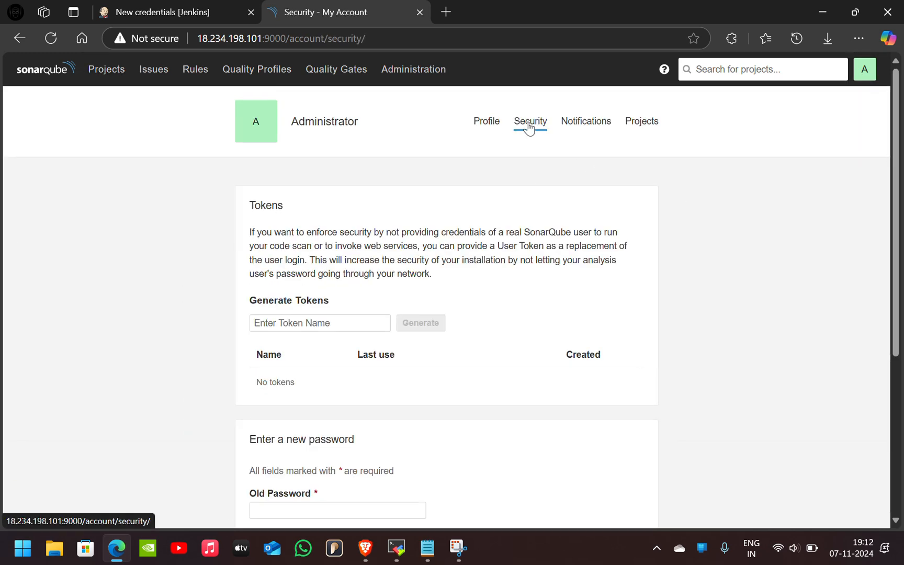
Step: Generate a user token named jenkins, copy its value and return to Jenkins
click(320, 323)
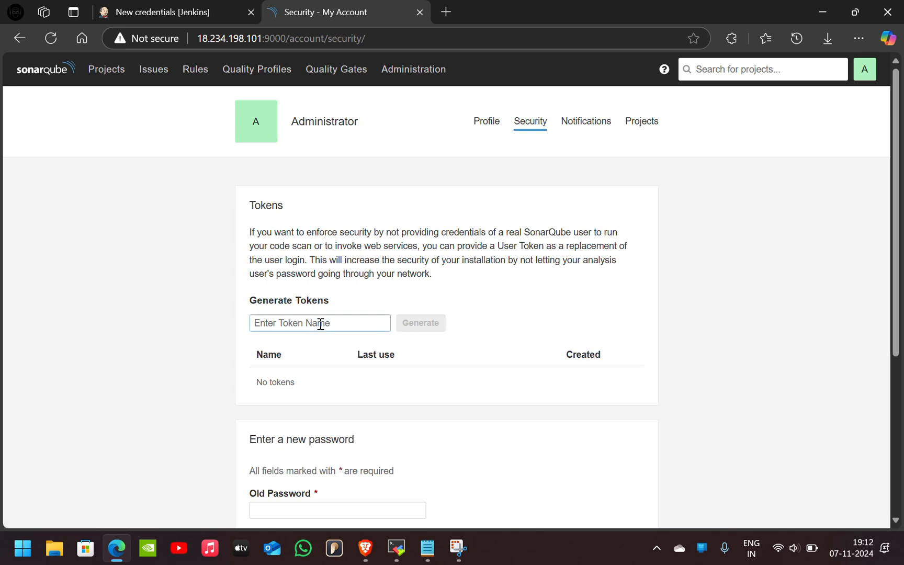
text(jenki)
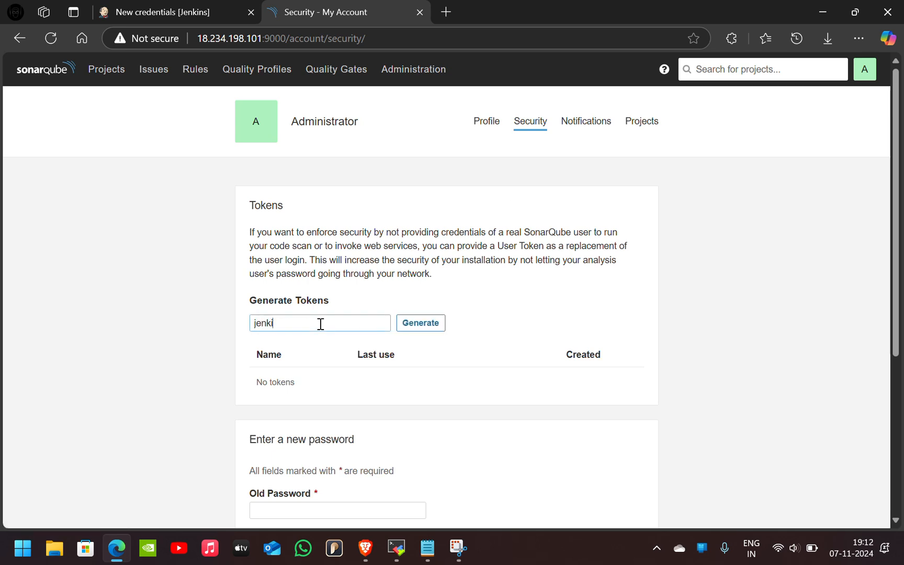
click(420, 323)
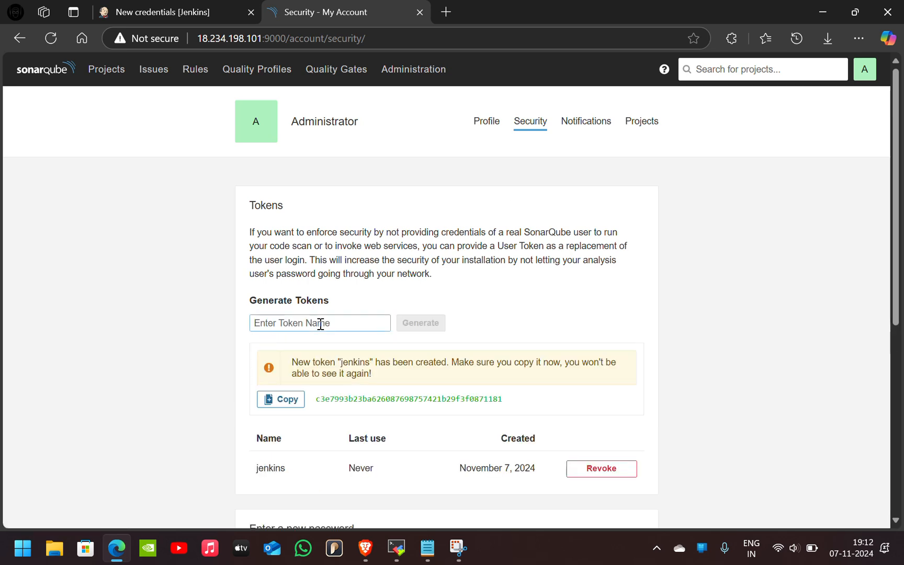
click(281, 399)
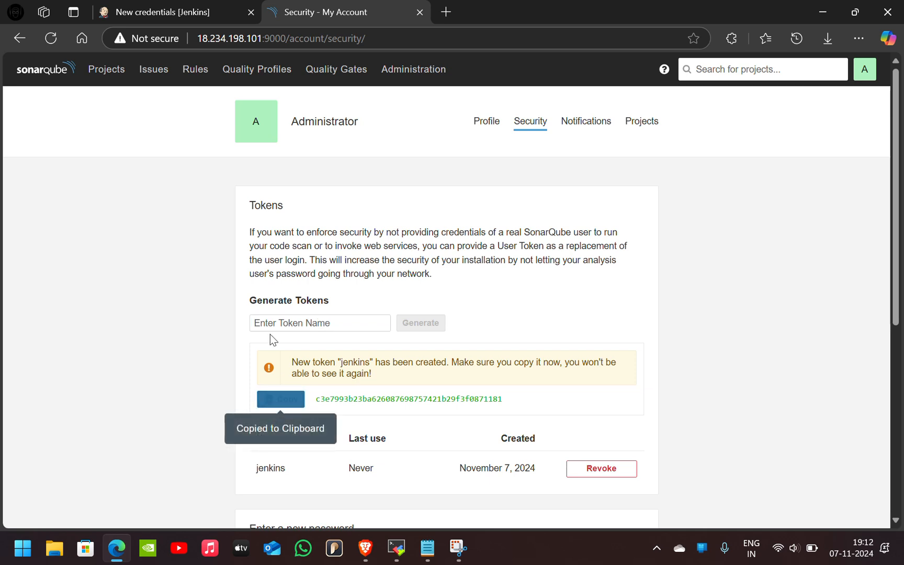
click(162, 13)
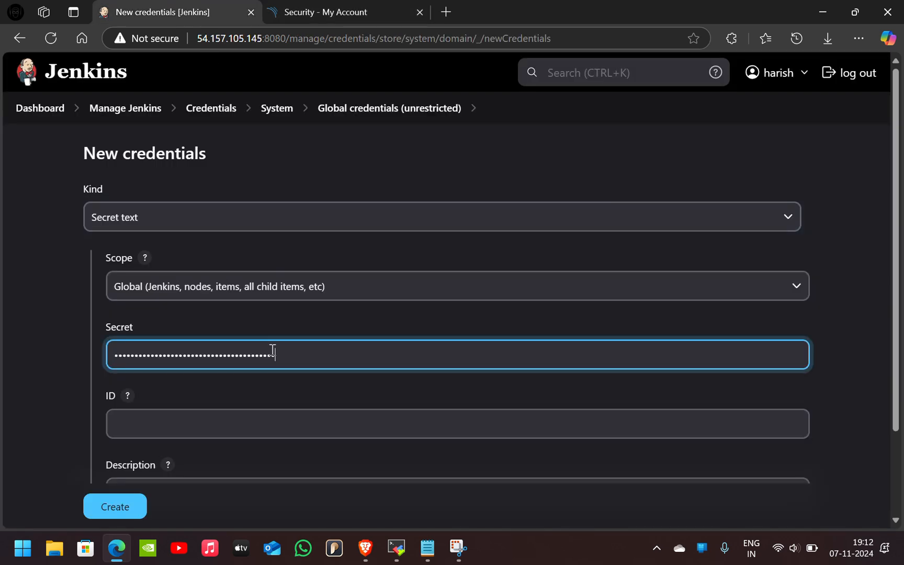
Step: Fill ID and Description with 'sonarqube' and create the Secret text credential
scroll(down, 3)
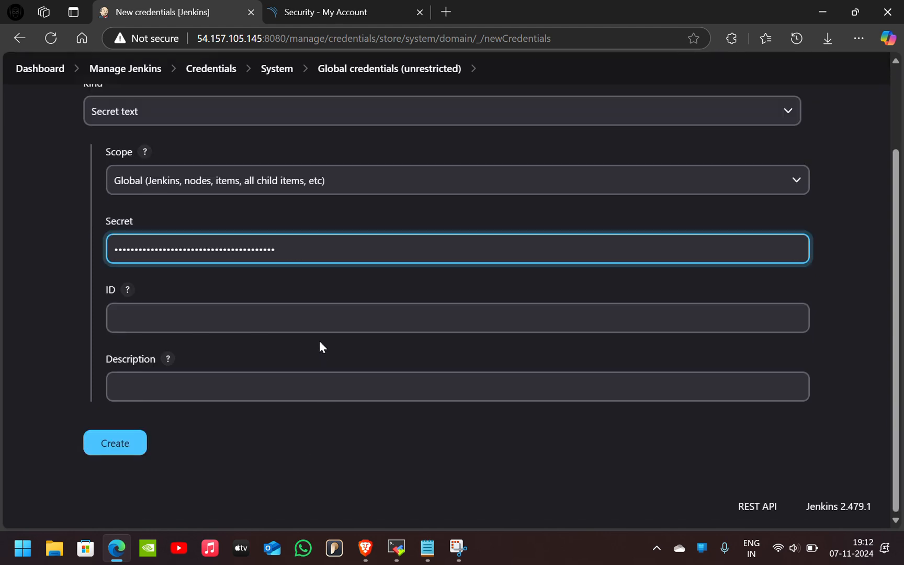
text(s)
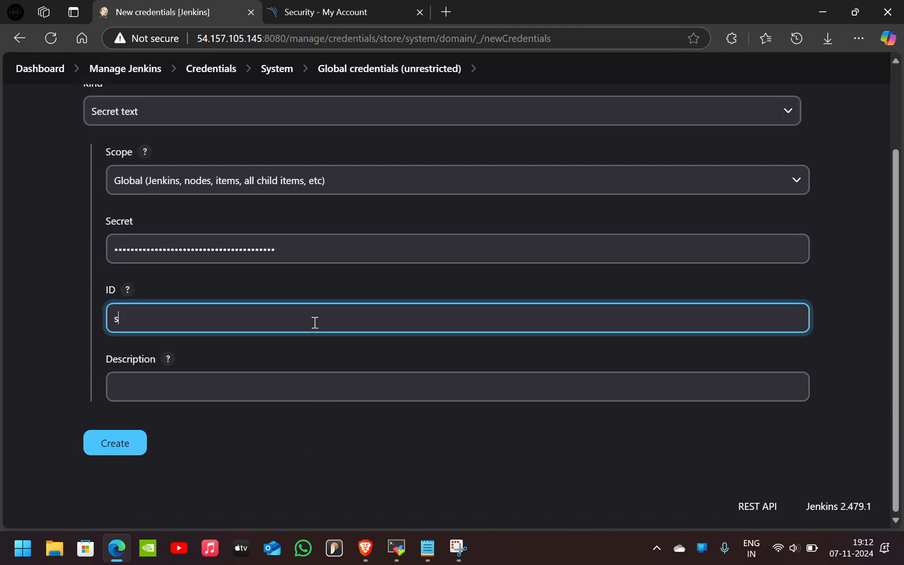
text(onarqube)
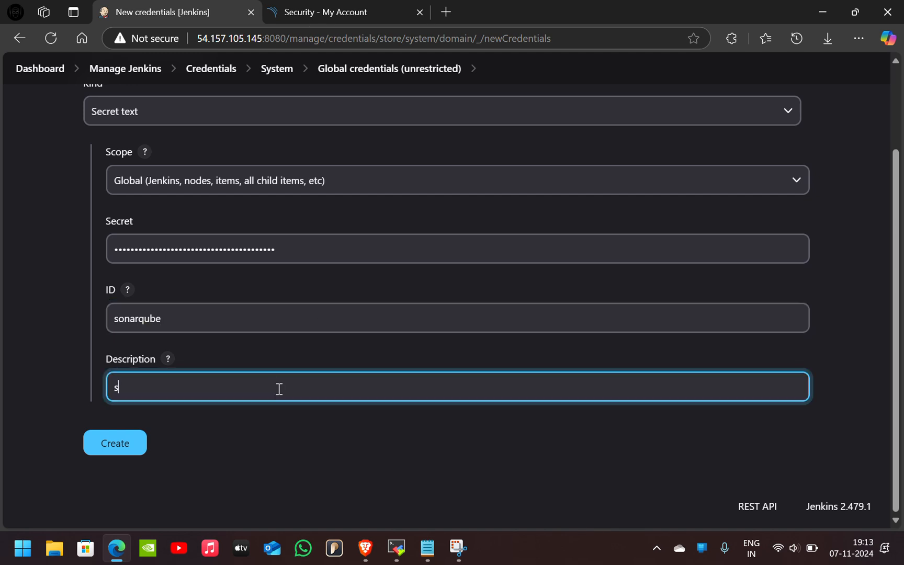
text(onarq)
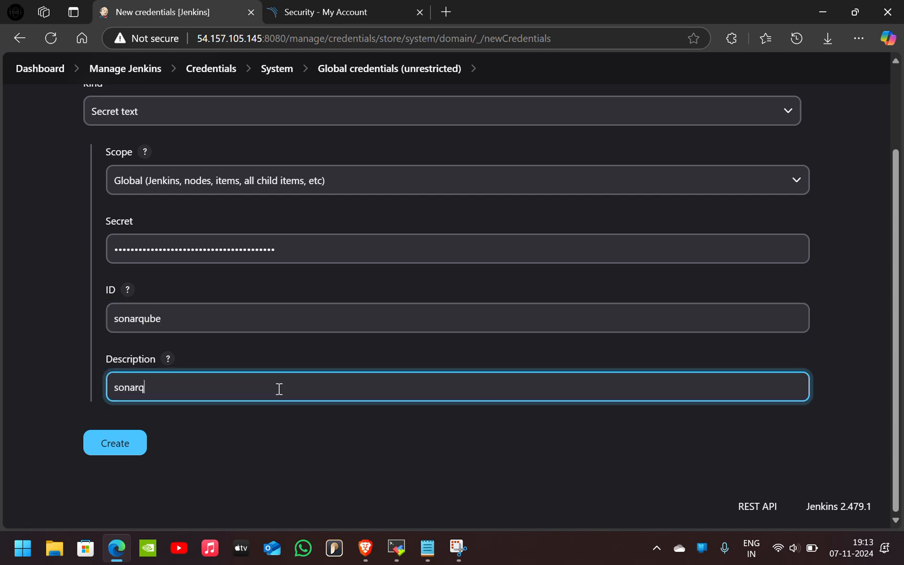
text(ube)
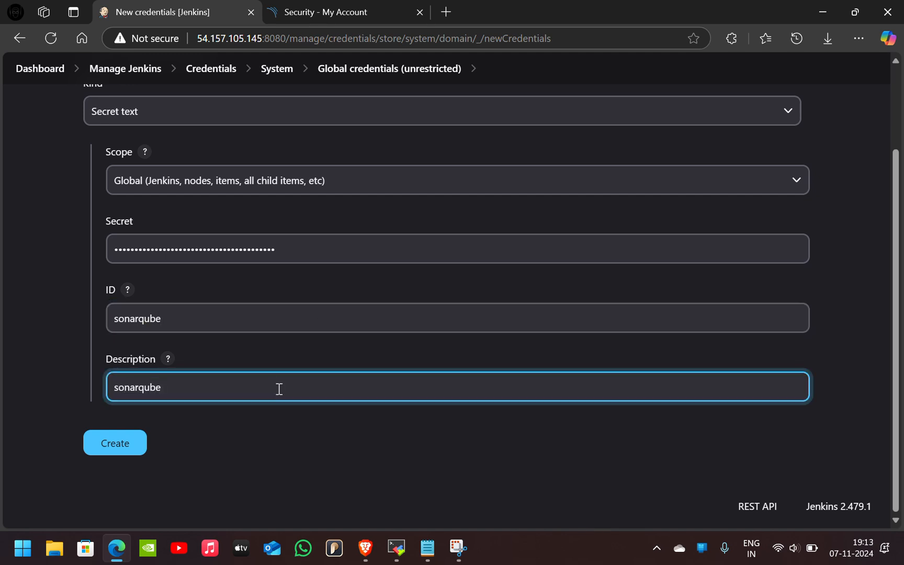
click(115, 442)
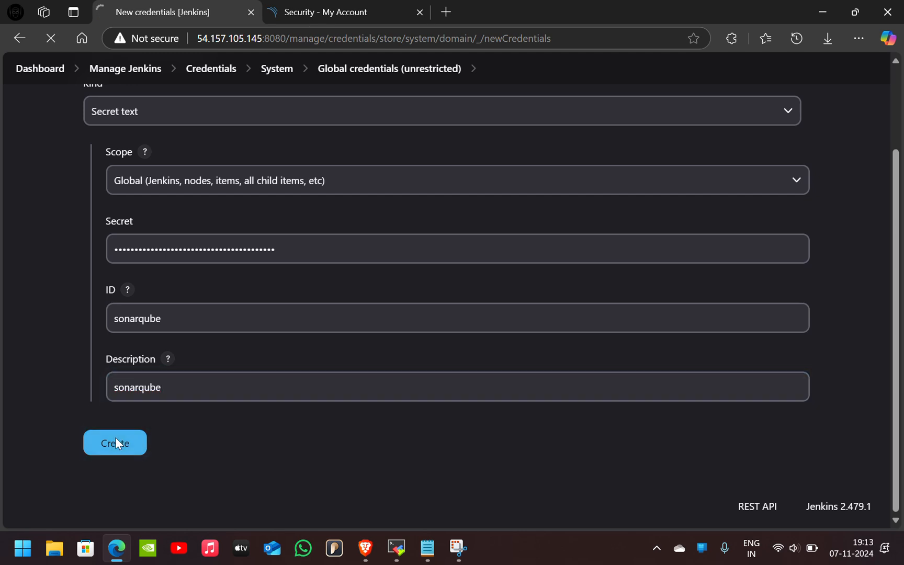
click(115, 442)
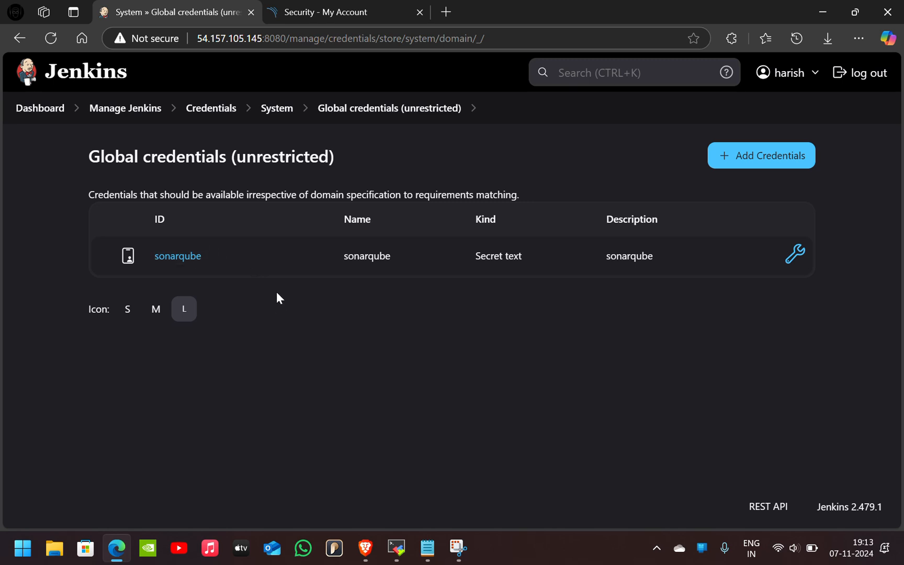
Step: Go to the Installed plugins list under Manage Jenkins > Plugins
click(125, 108)
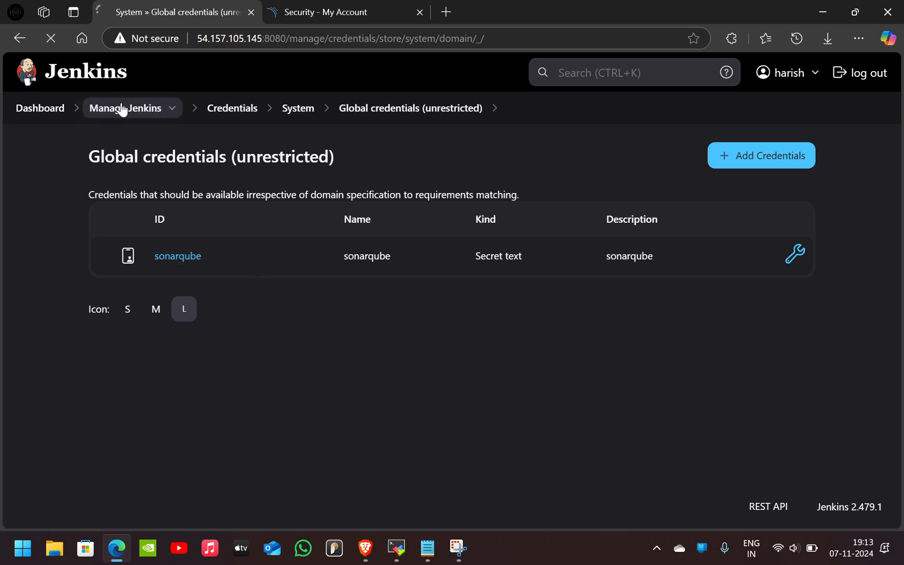
click(125, 107)
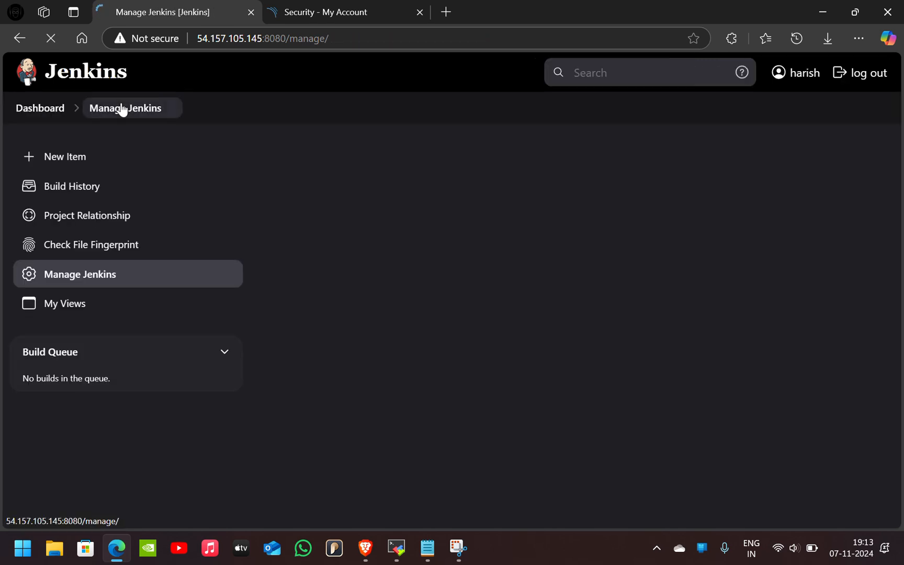
click(125, 109)
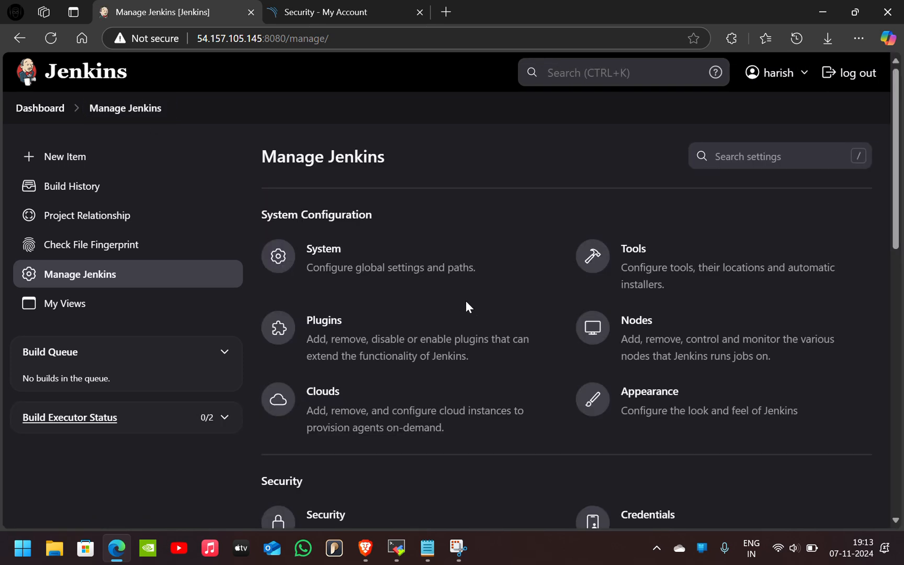
mouse_move(420, 339)
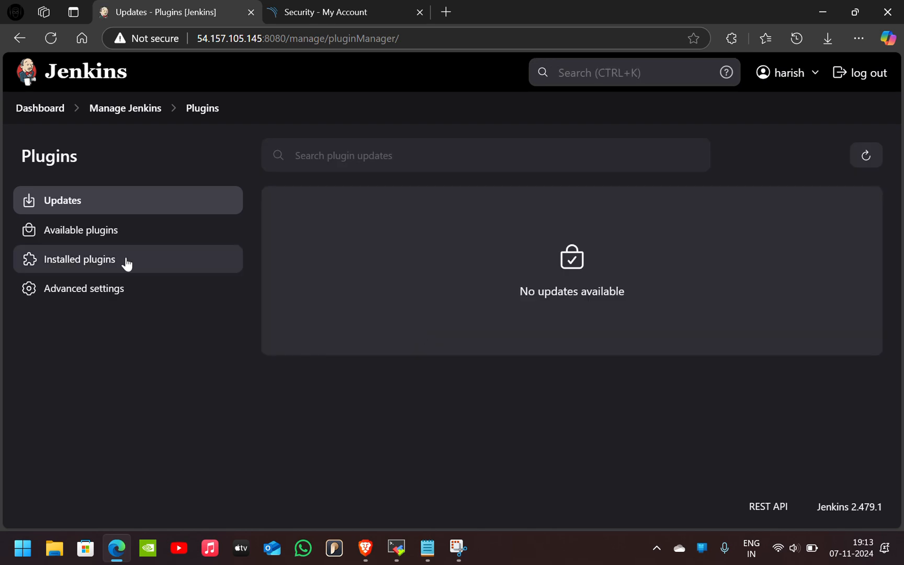
click(80, 260)
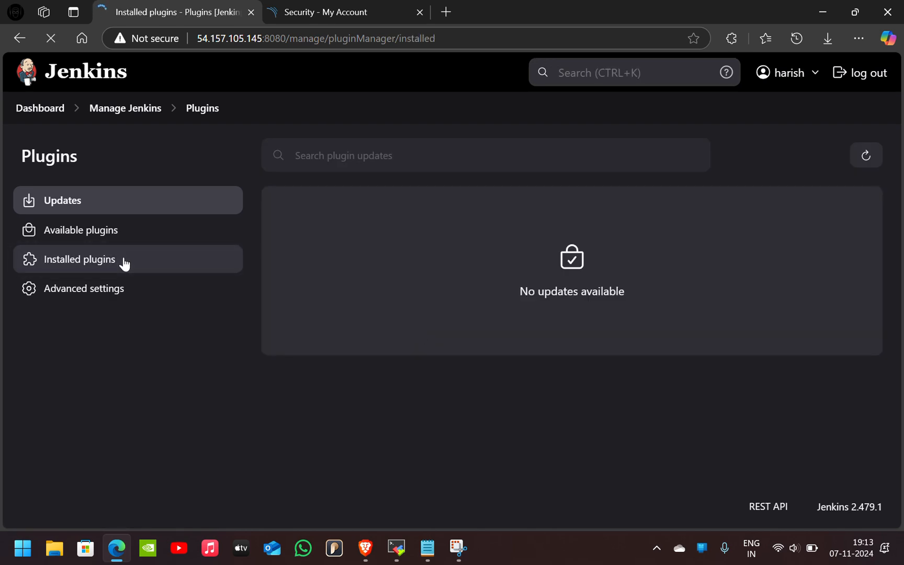
Step: Search 'sonar' then 'maven' to confirm Sonar Quality Gates, SonarQube Scanner and Maven Integration are enabled
click(79, 259)
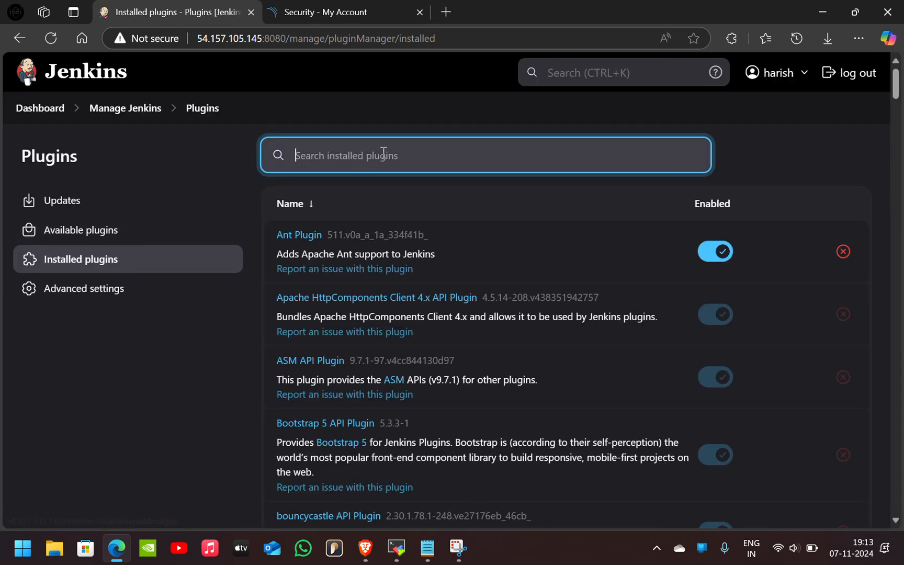
text(sonar)
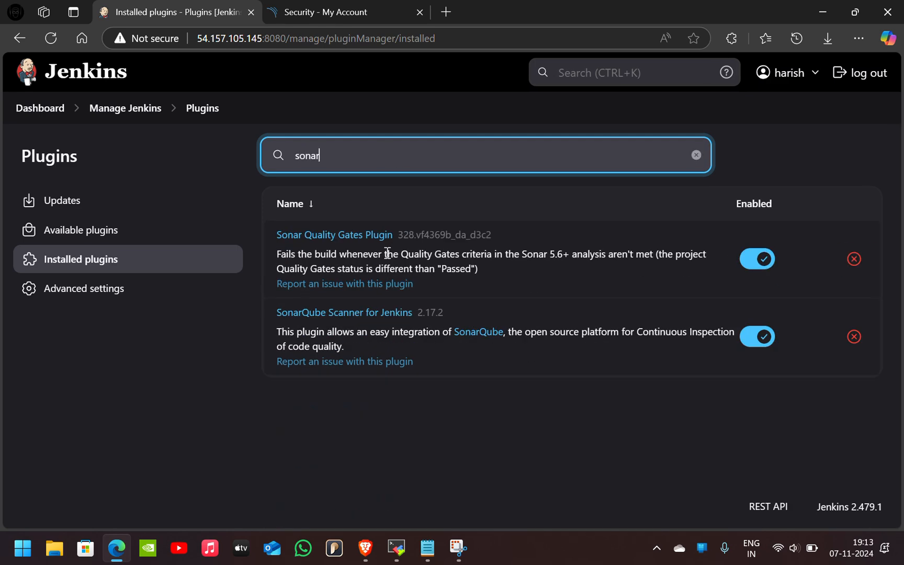
mouse_move(352, 316)
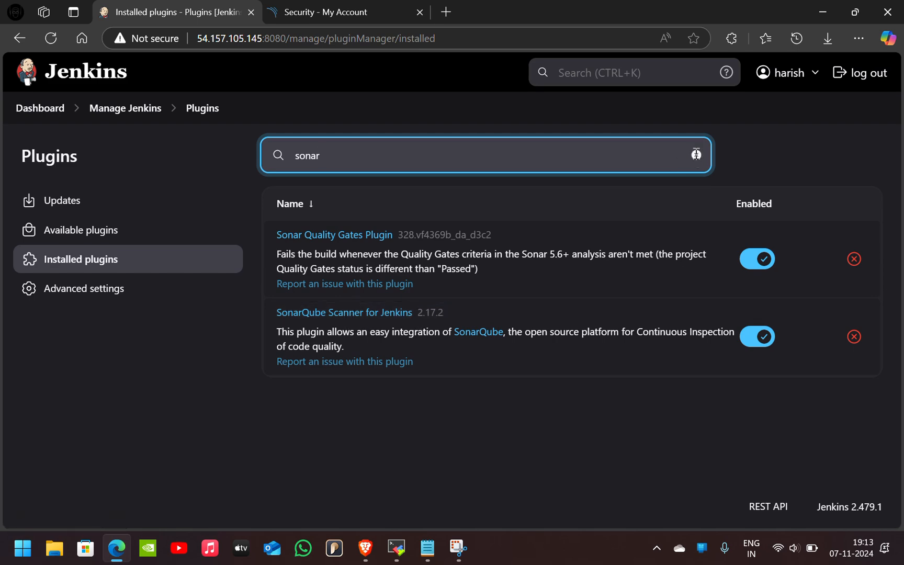
text(maven)
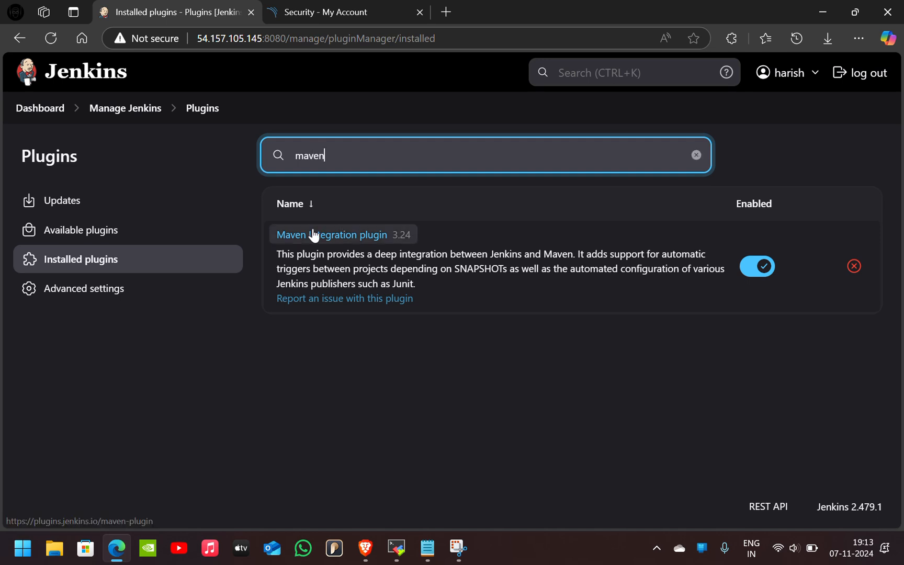
mouse_move(123, 120)
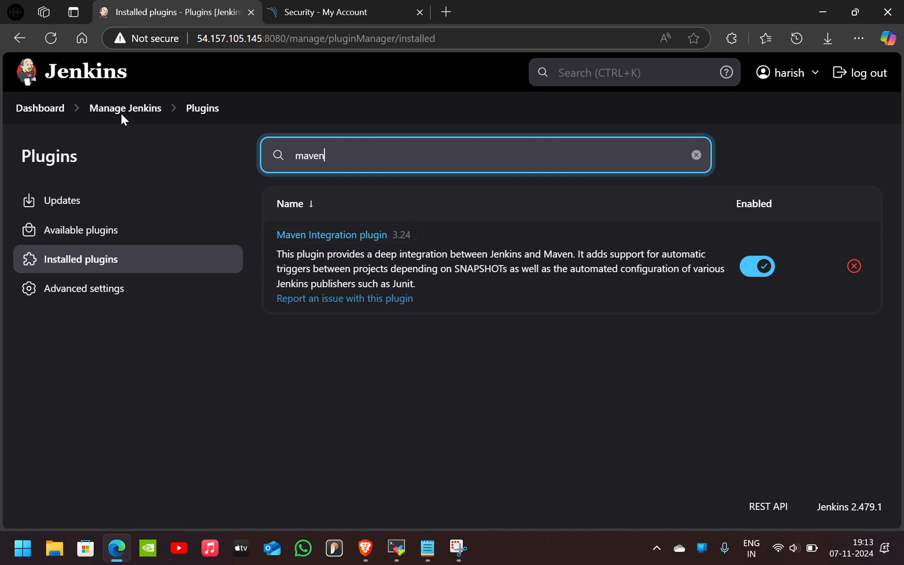
Step: Open Manage Jenkins > System and enable SonarQube server environment variables for builds
click(40, 108)
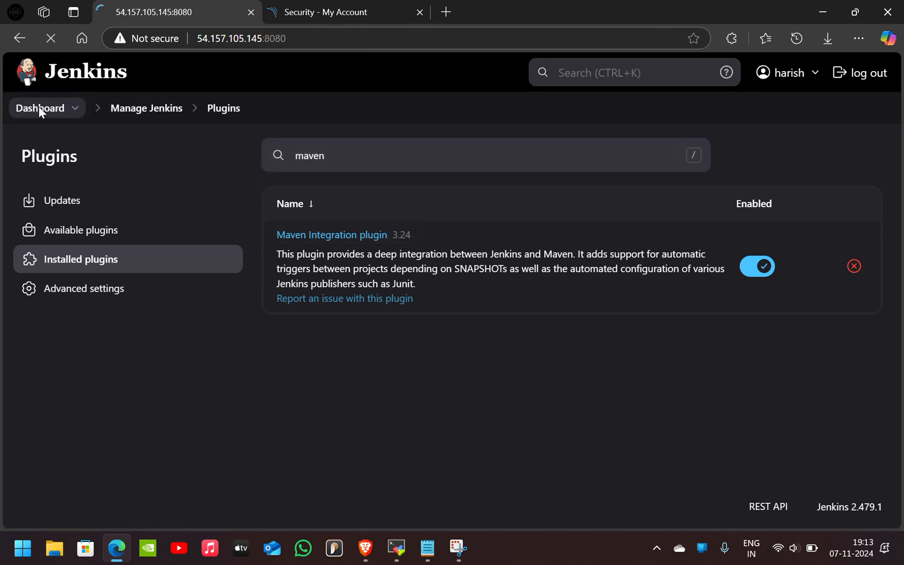
click(40, 109)
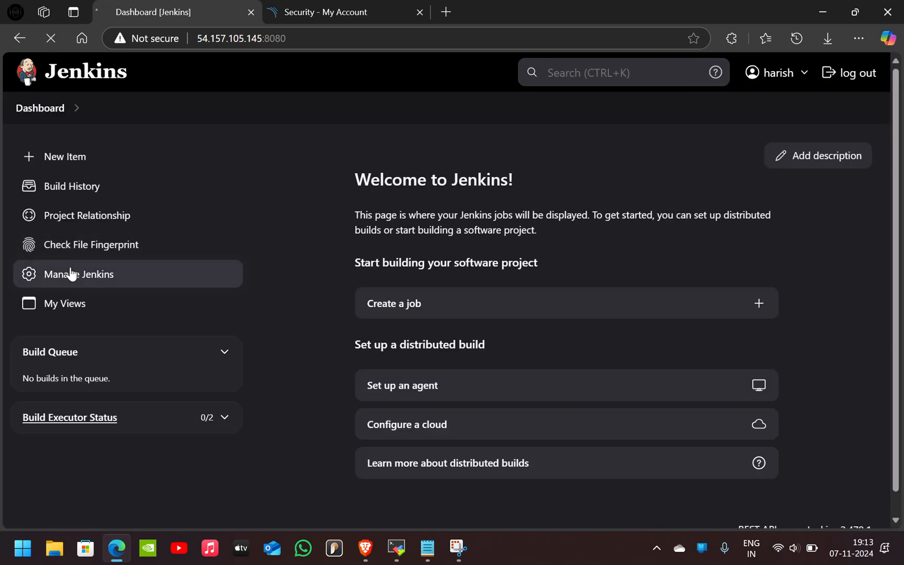
click(79, 274)
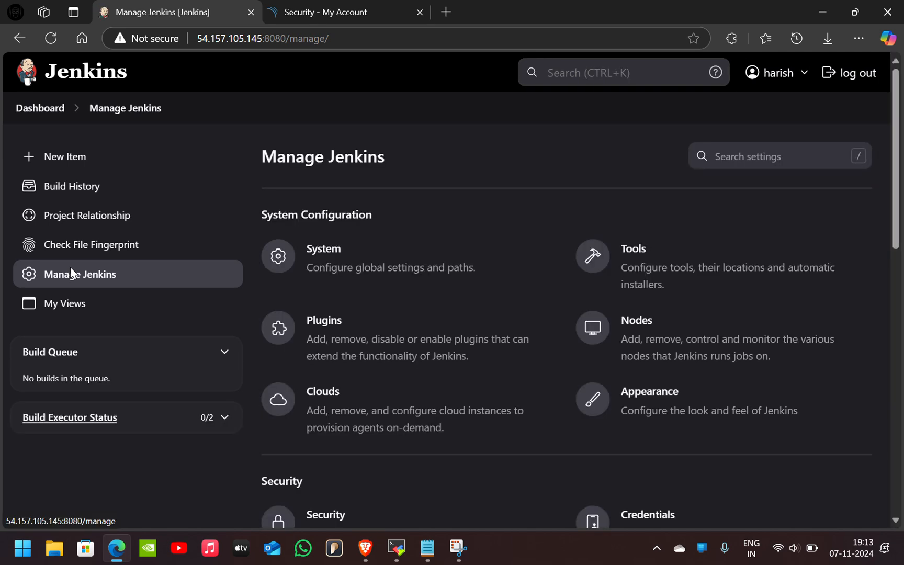
click(385, 265)
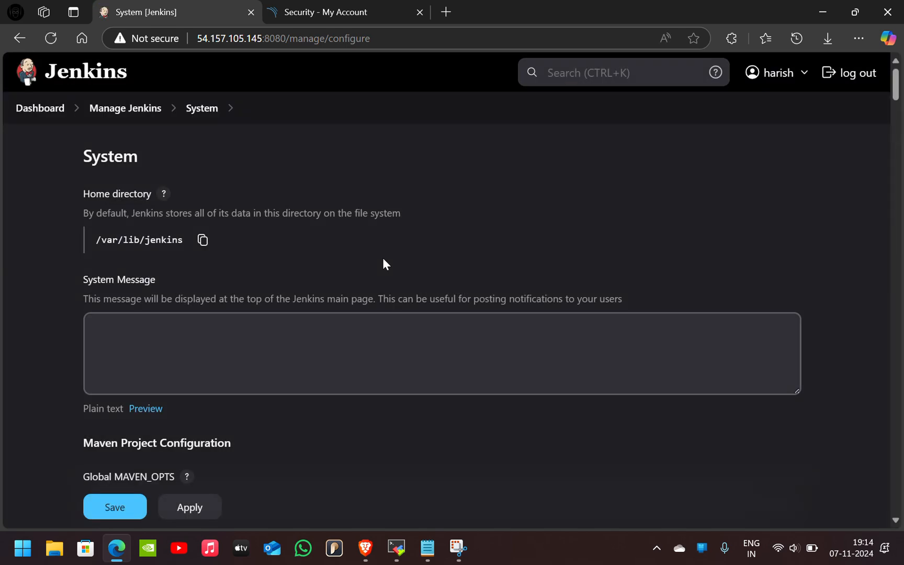
scroll(down, 3)
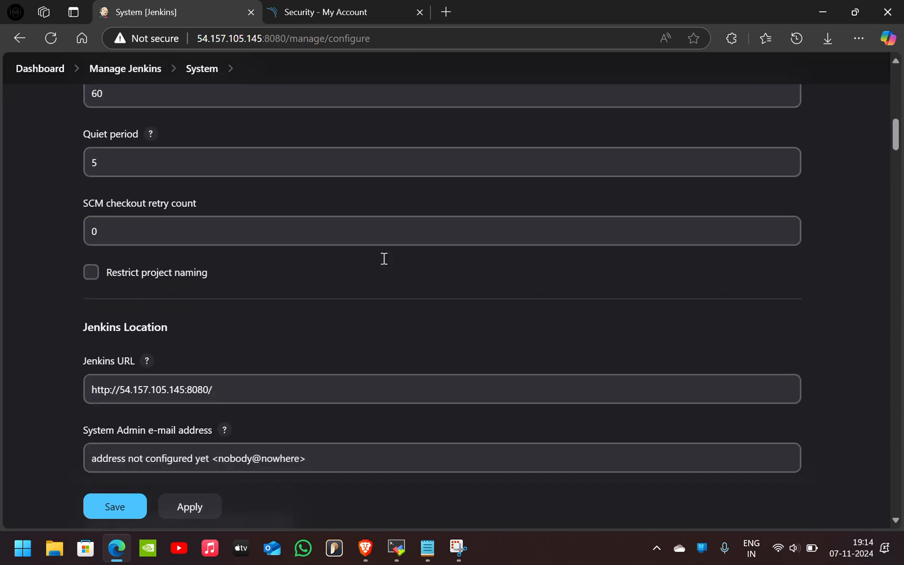
scroll(down, 3)
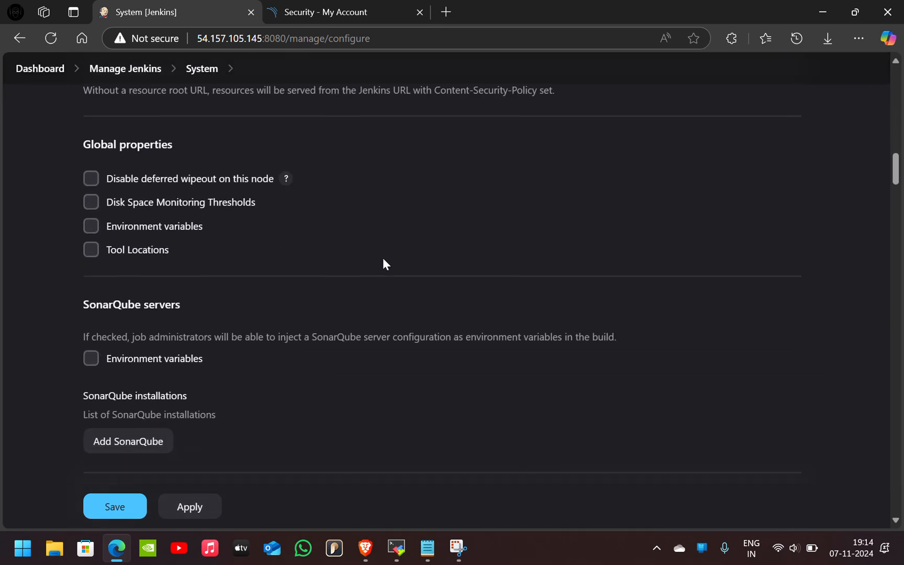
scroll(down, 3)
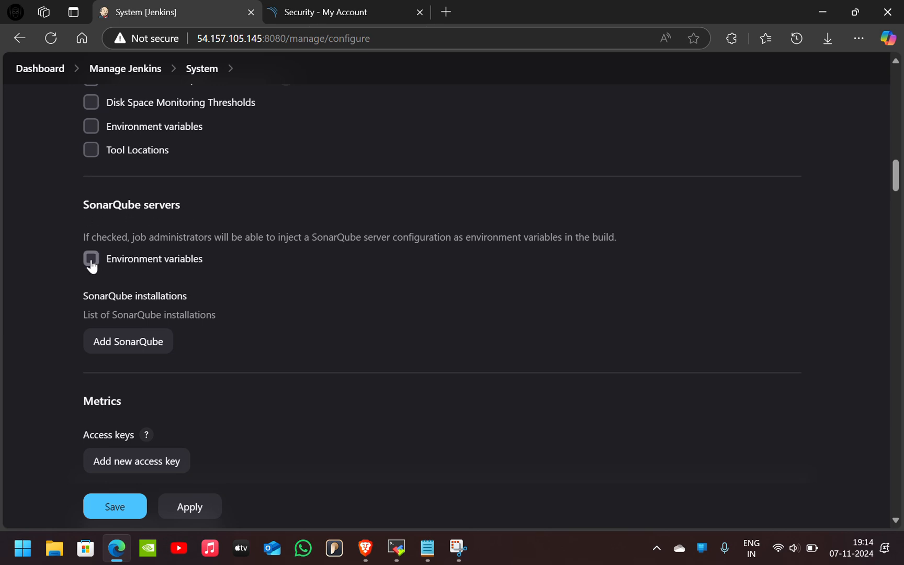
click(91, 258)
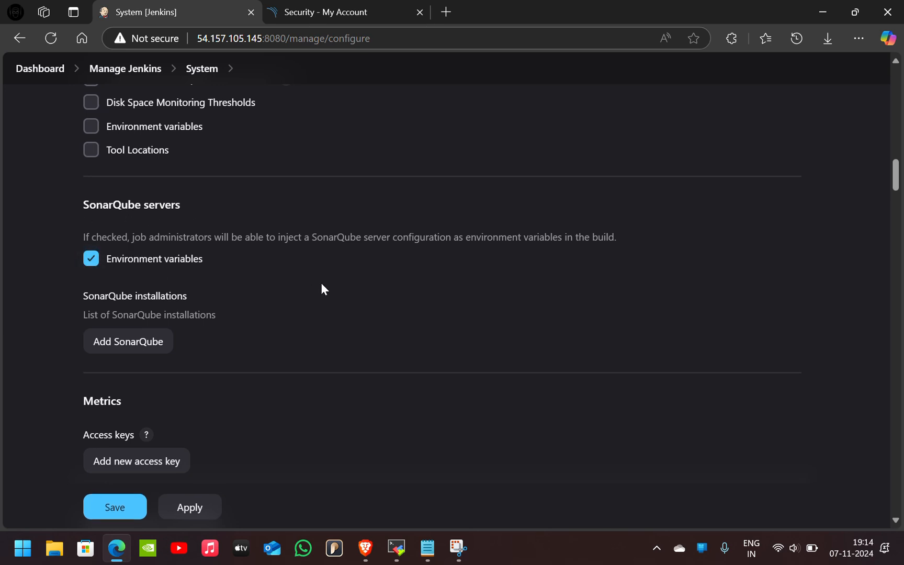
Step: Add a SonarQube server installation named 'sonarqube' with an empty Server URL
click(127, 341)
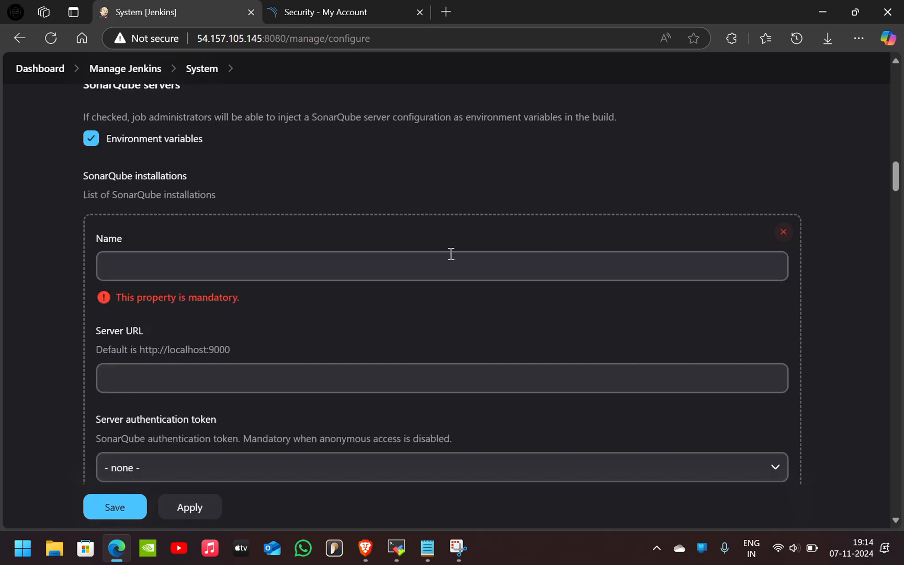
text(s)
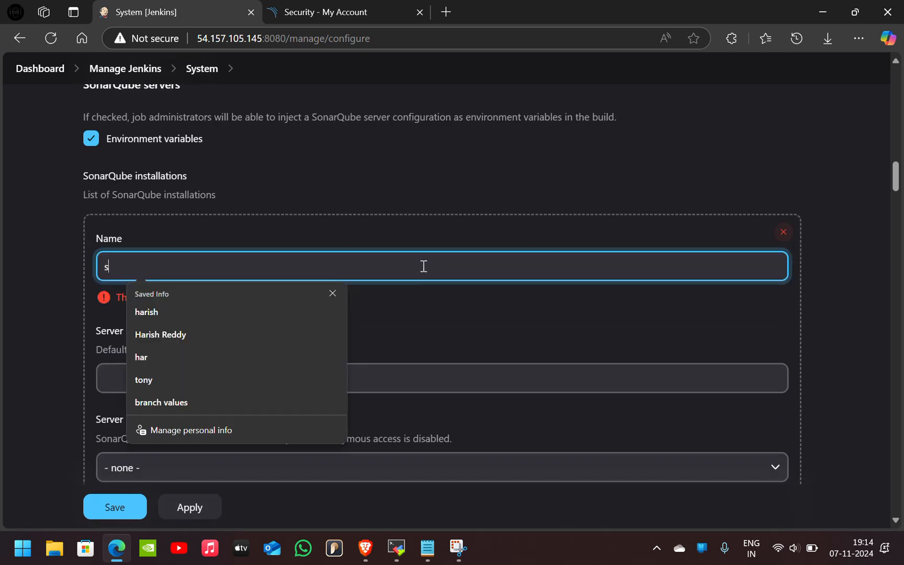
text(onarqu)
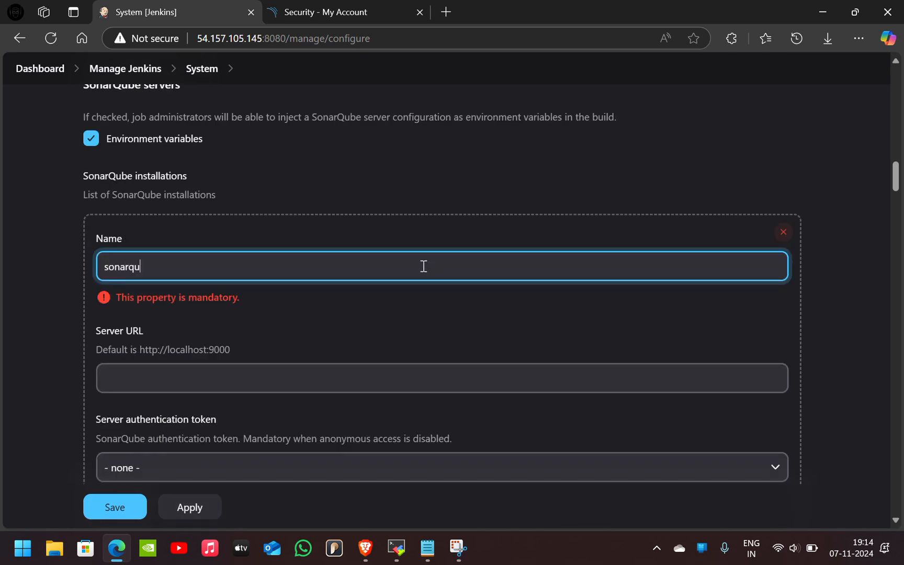
text(be)
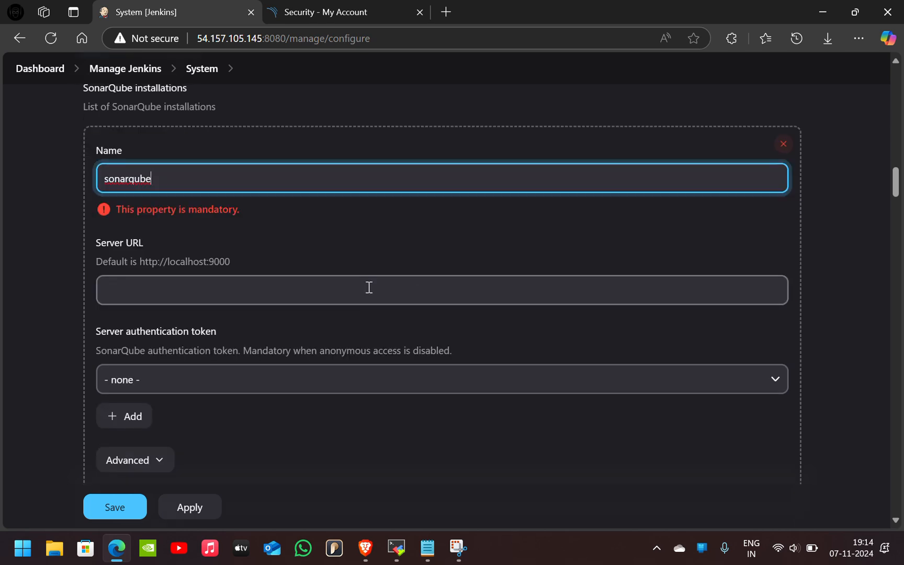
click(369, 289)
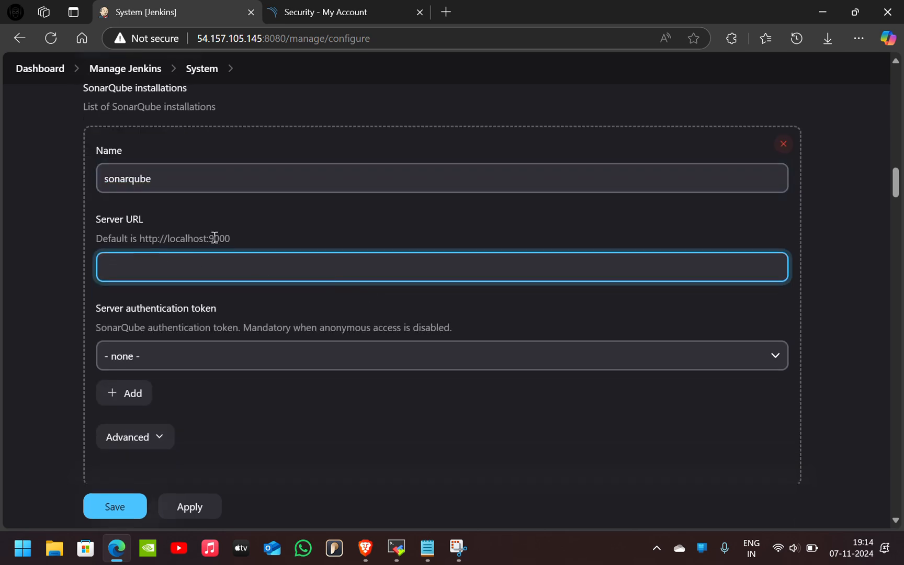
Step: Copy the SonarQube server address from its browser tab and return to Jenkins
click(331, 12)
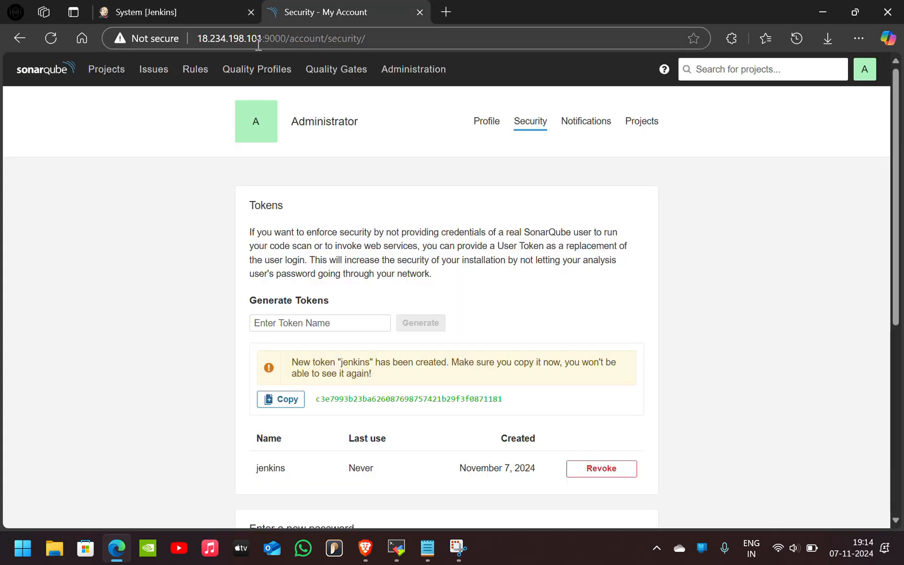
click(289, 38)
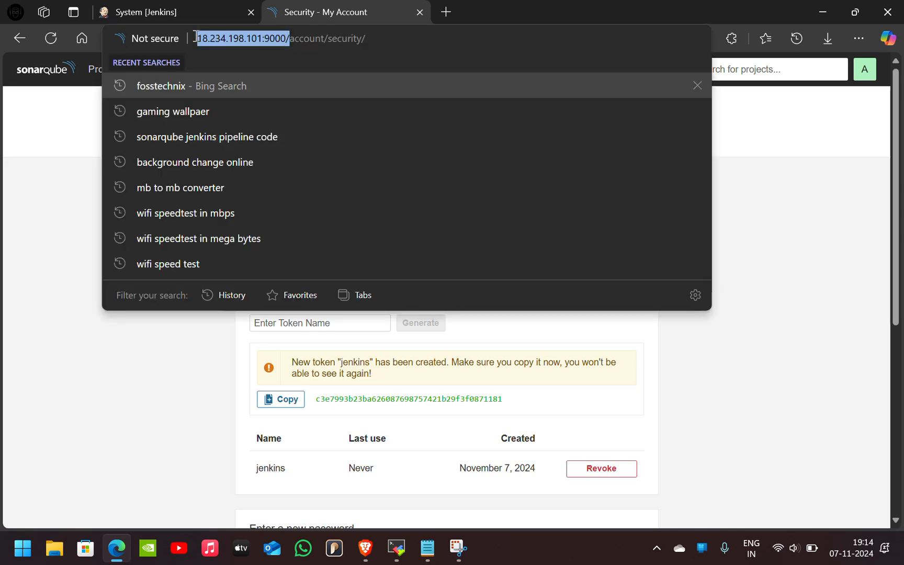
click(152, 13)
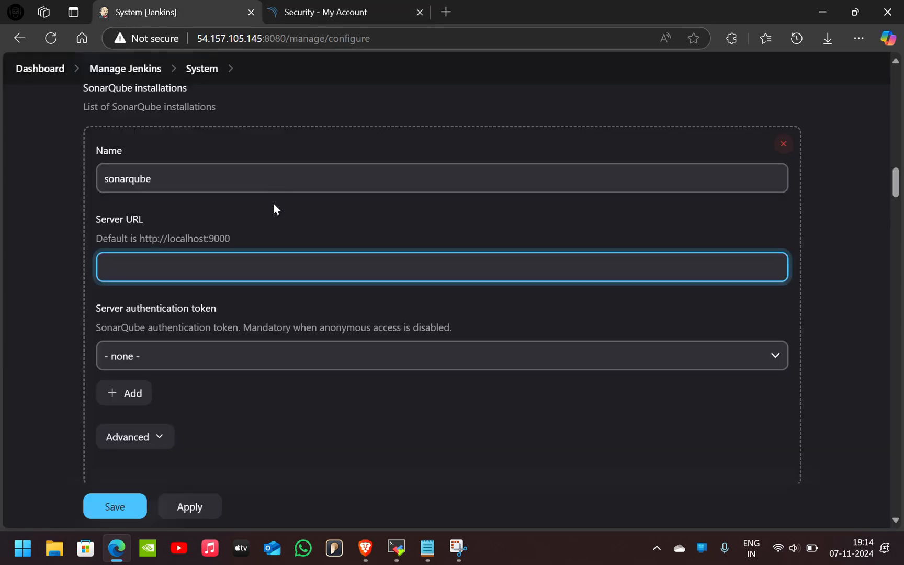
text(http://18.234.198.101:9000/)
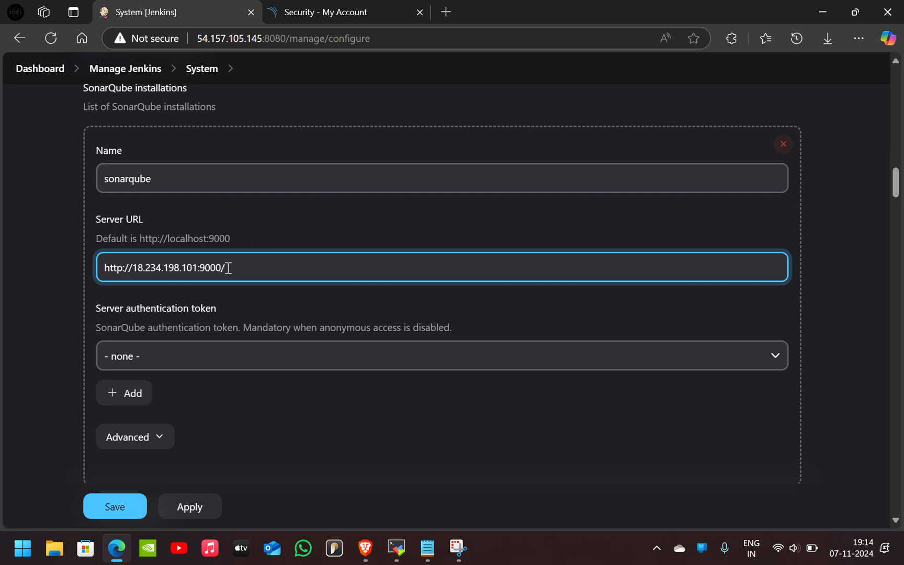
key(Backspace)
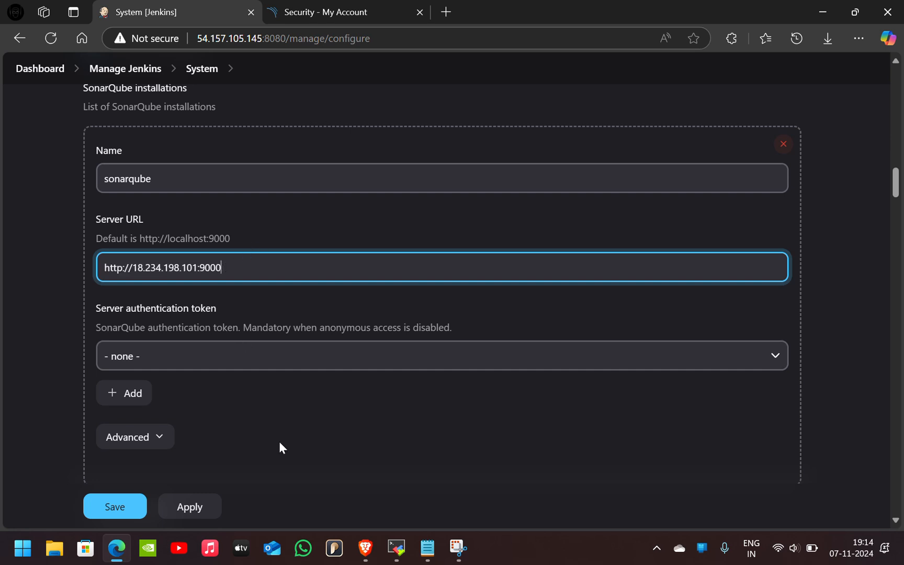
scroll(down, 3)
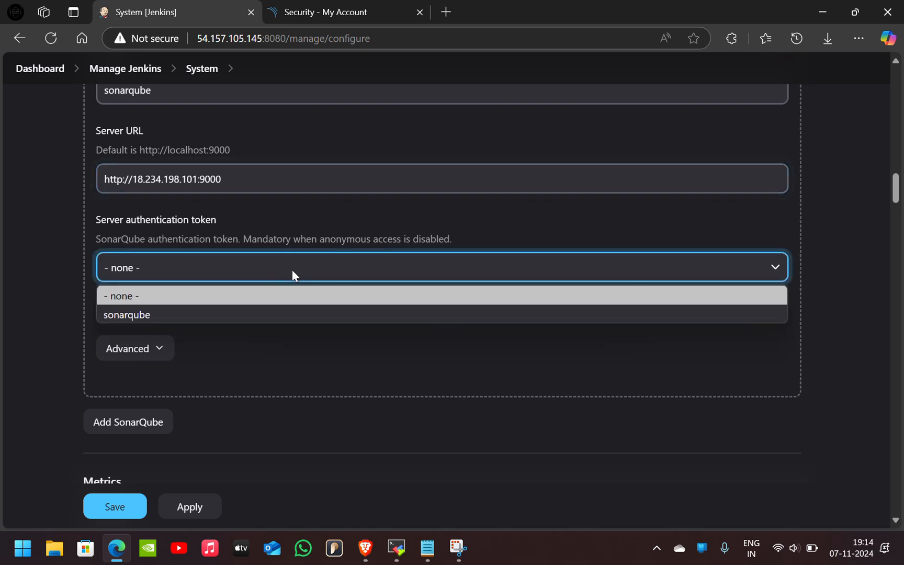
mouse_move(128, 318)
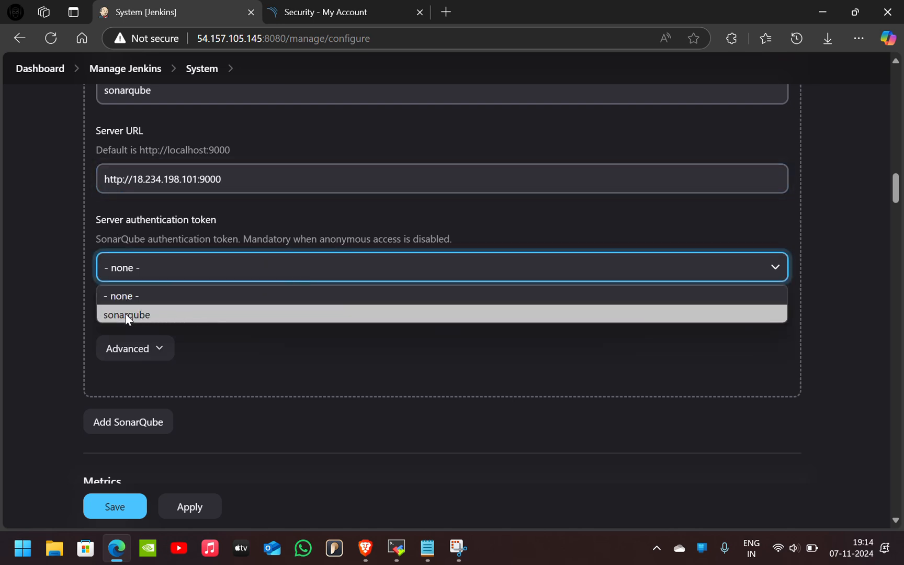
click(127, 315)
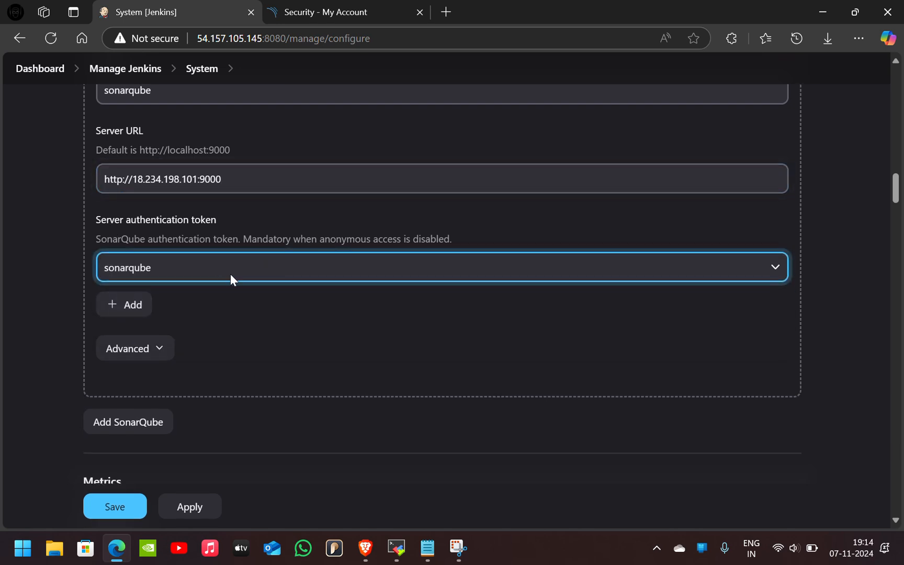
click(115, 506)
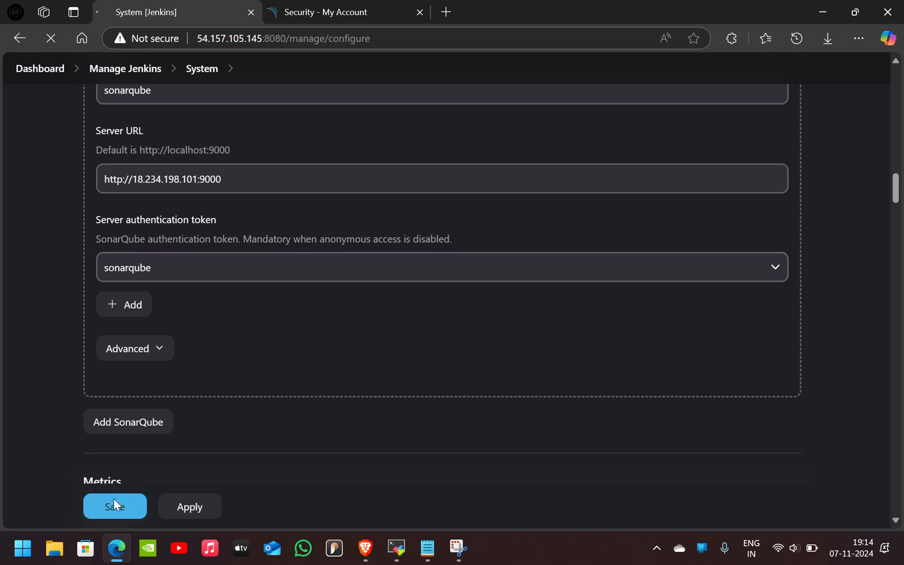
click(115, 506)
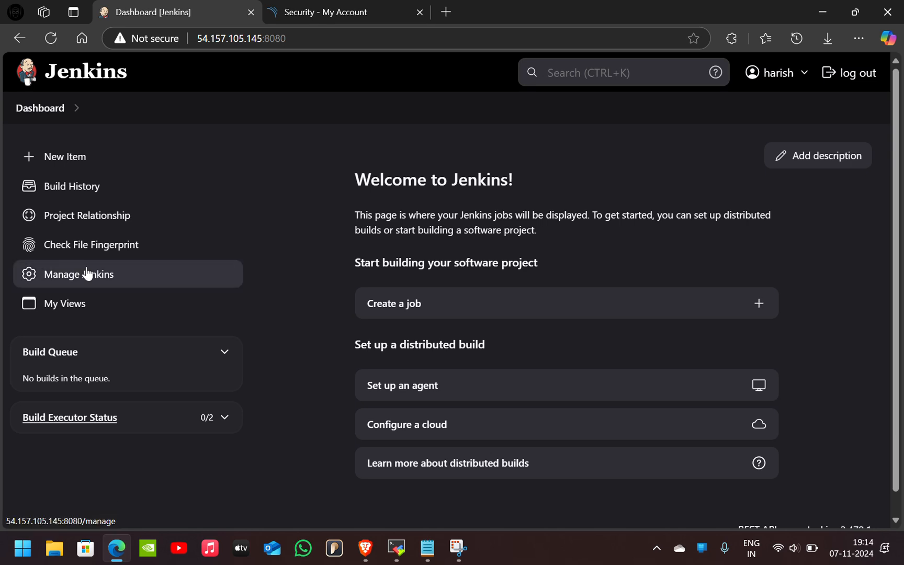
Step: In Manage Jenkins > Tools, add a SonarQube Scanner installation named 'sonarqube'
click(78, 274)
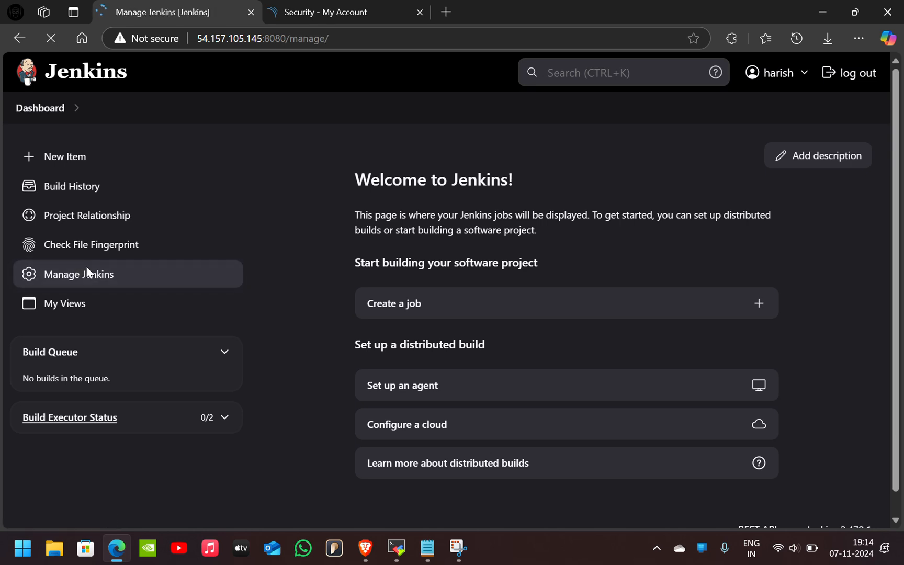
click(79, 274)
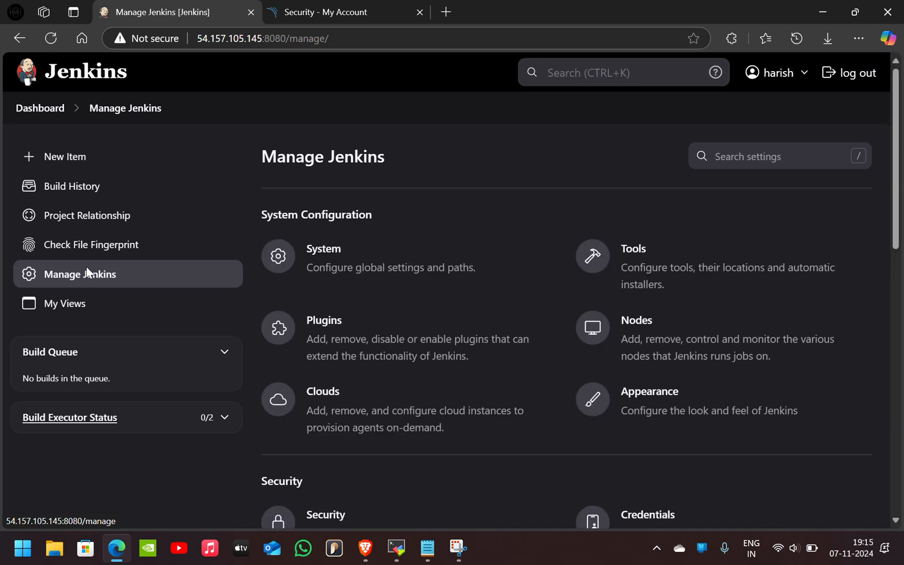
click(695, 272)
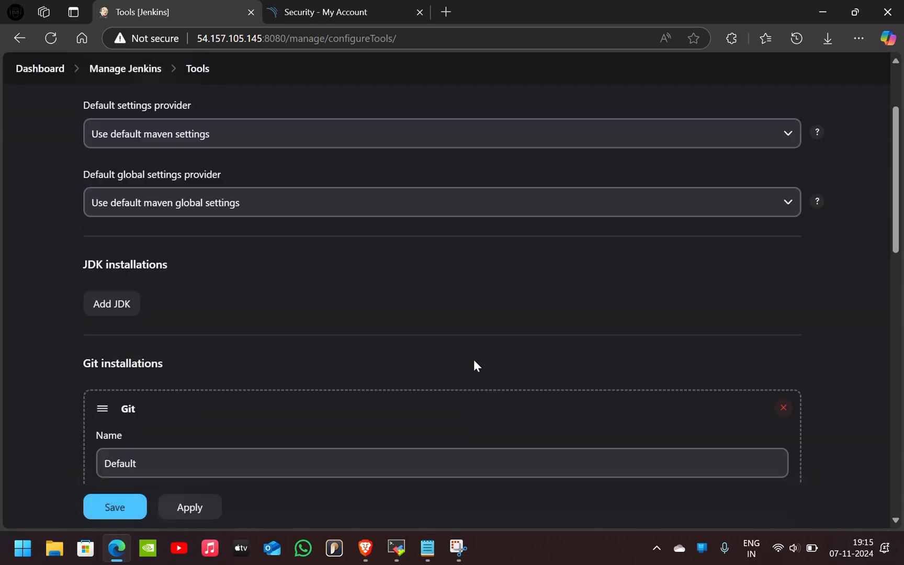
scroll(down, 3)
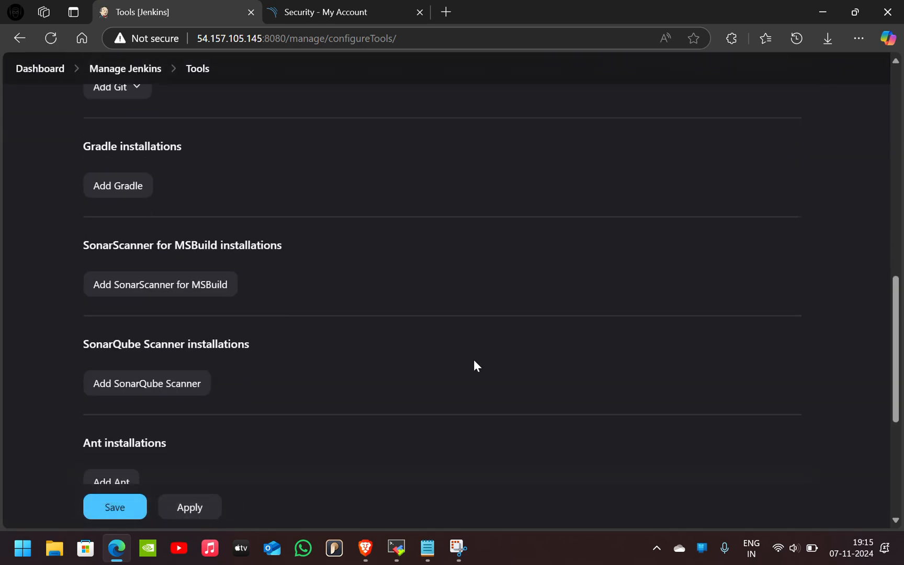
scroll(down, 3)
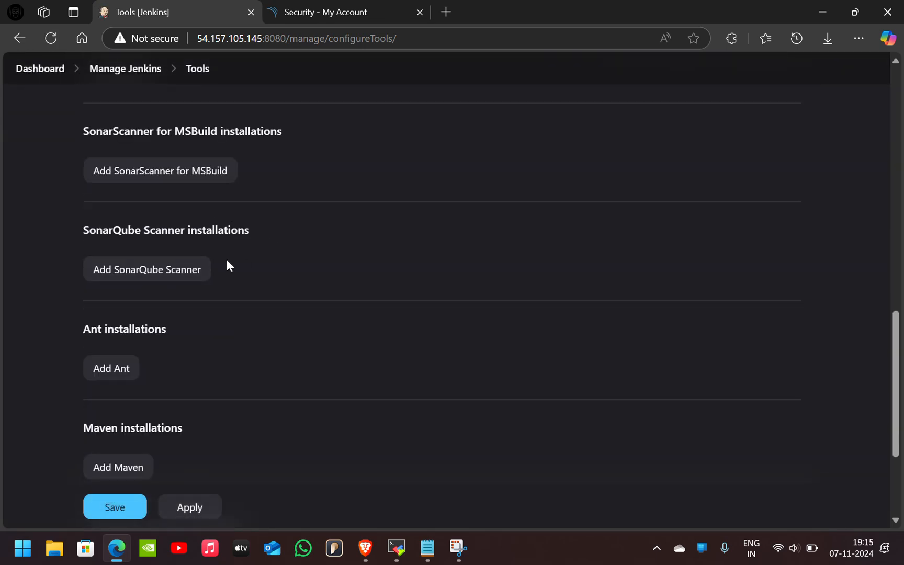
click(146, 269)
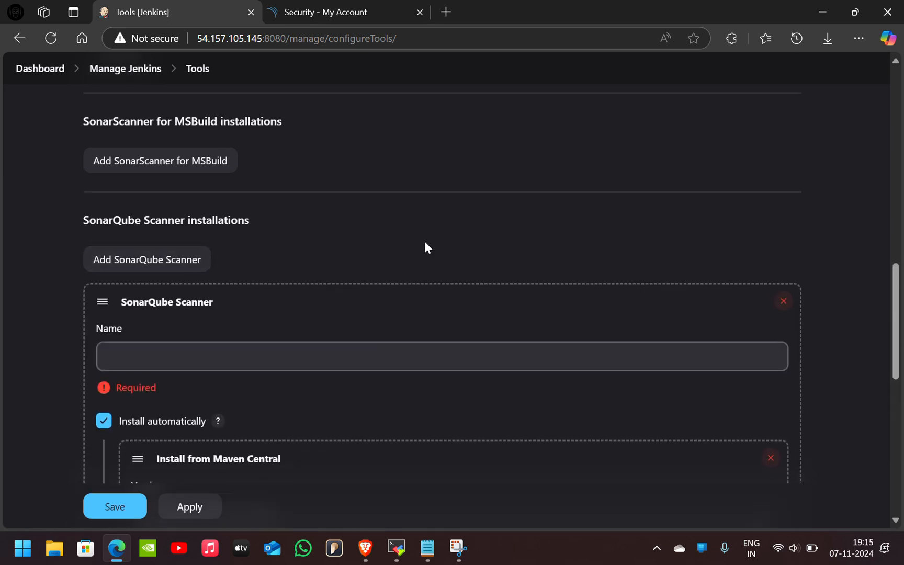
click(382, 226)
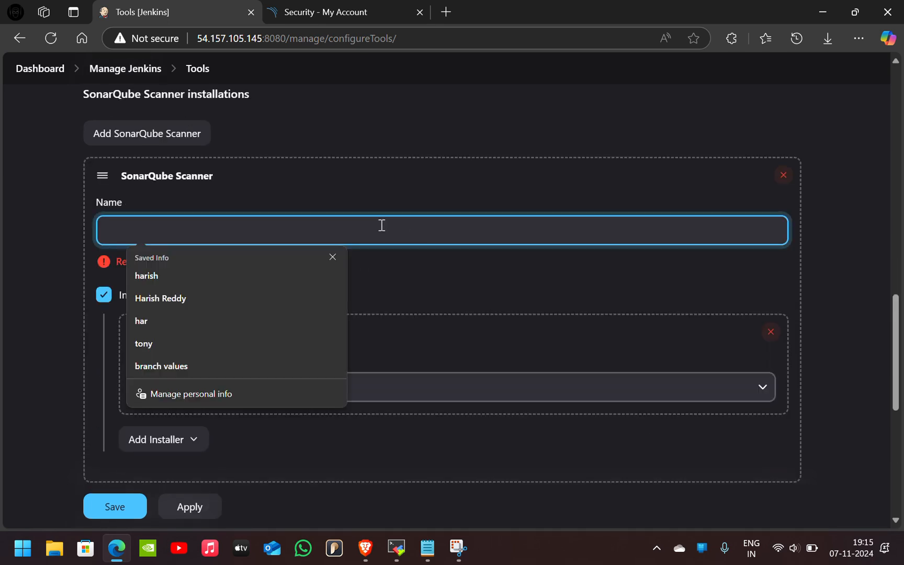
text(sonarqube)
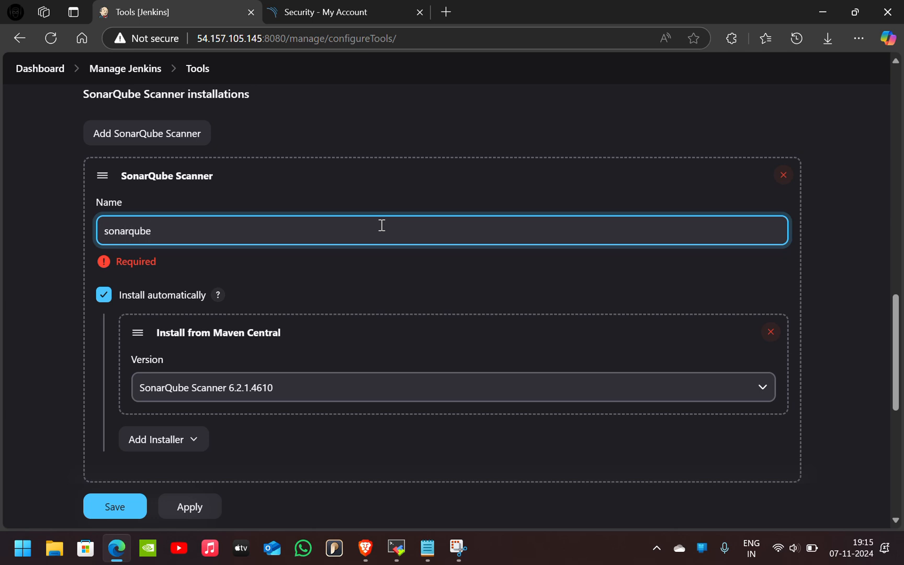
Step: Add a Maven 3.9.9 installation named 'maven' and save the tool settings
scroll(down, 3)
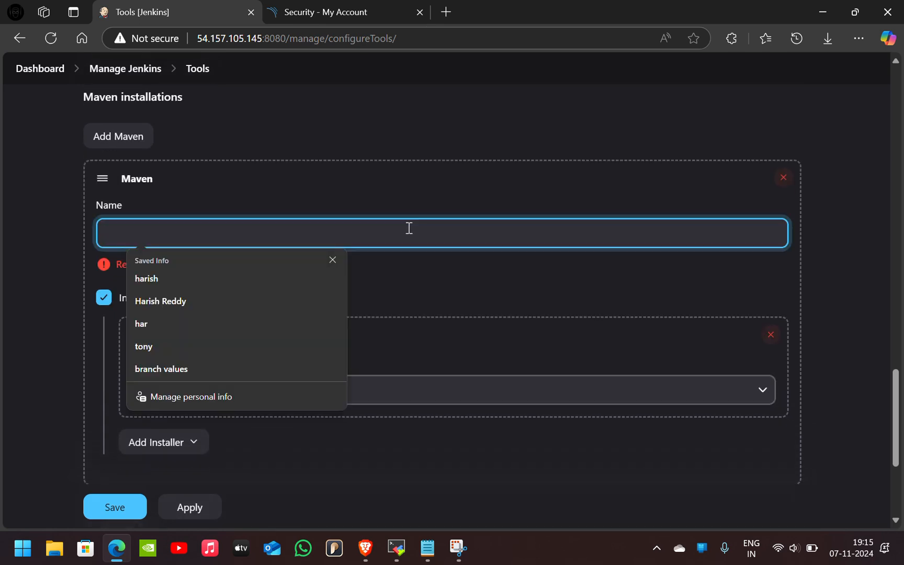
text(maven)
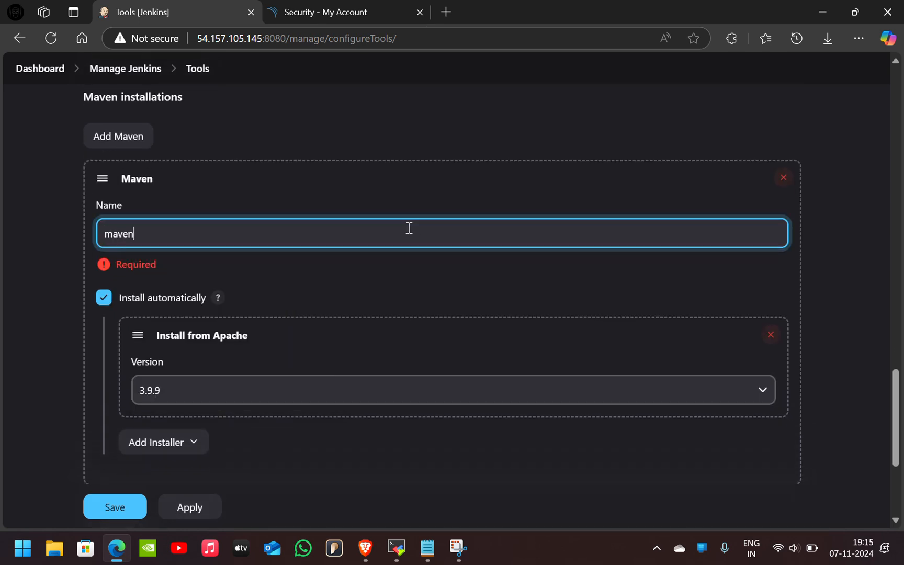
scroll(down, 3)
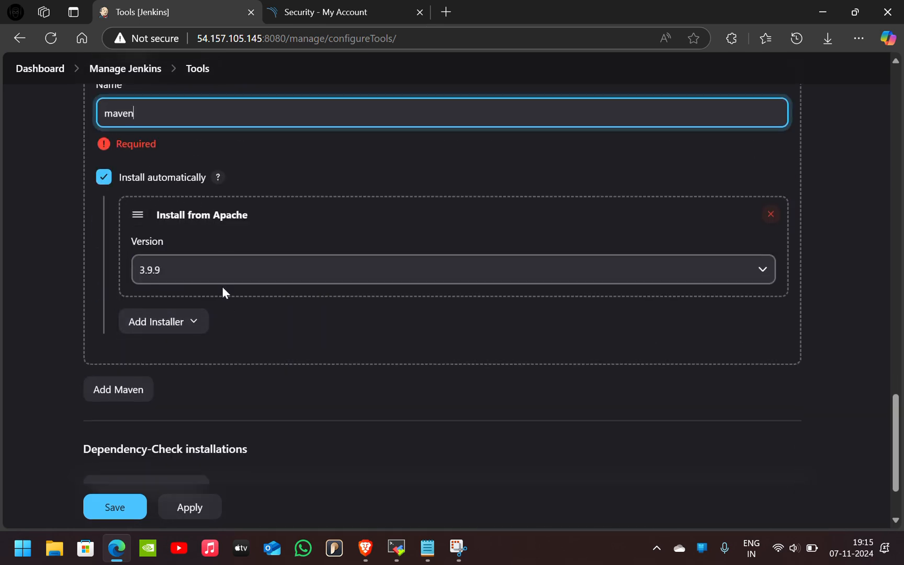
click(115, 507)
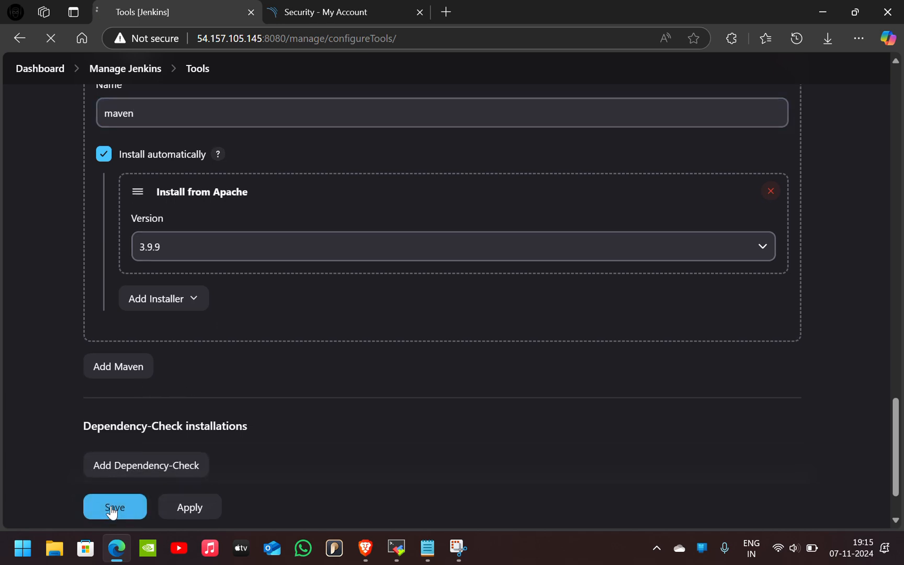
click(115, 506)
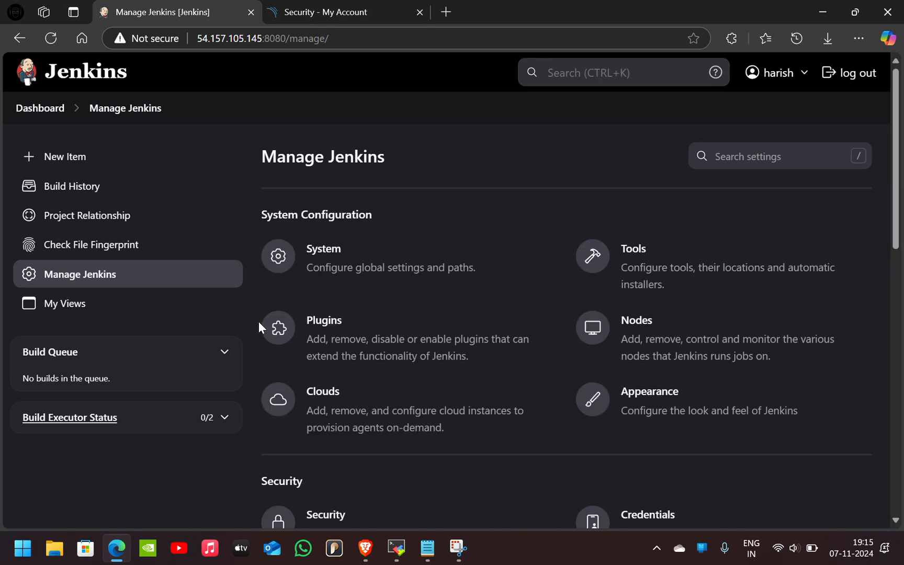
mouse_move(98, 295)
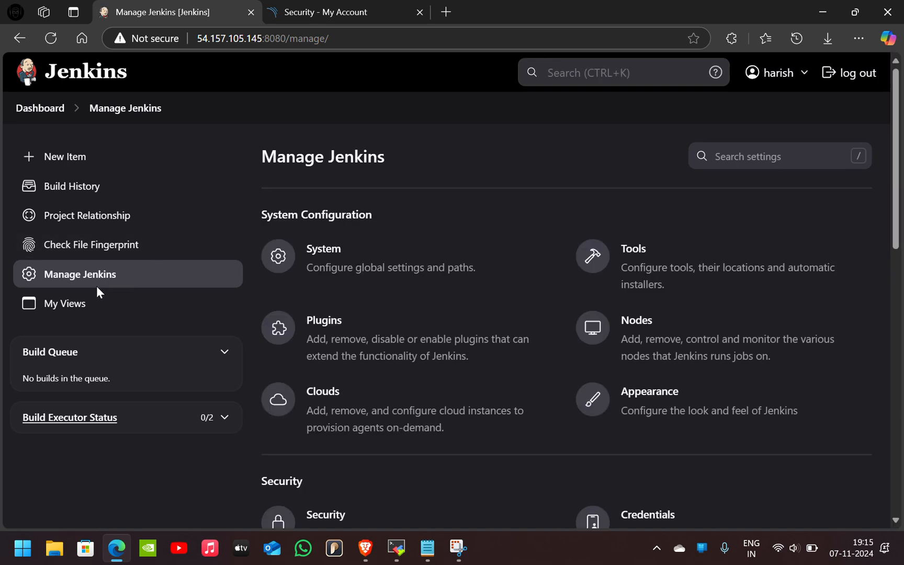
Step: Create a new Pipeline job named 'sonar' and land on its configuration page
click(65, 157)
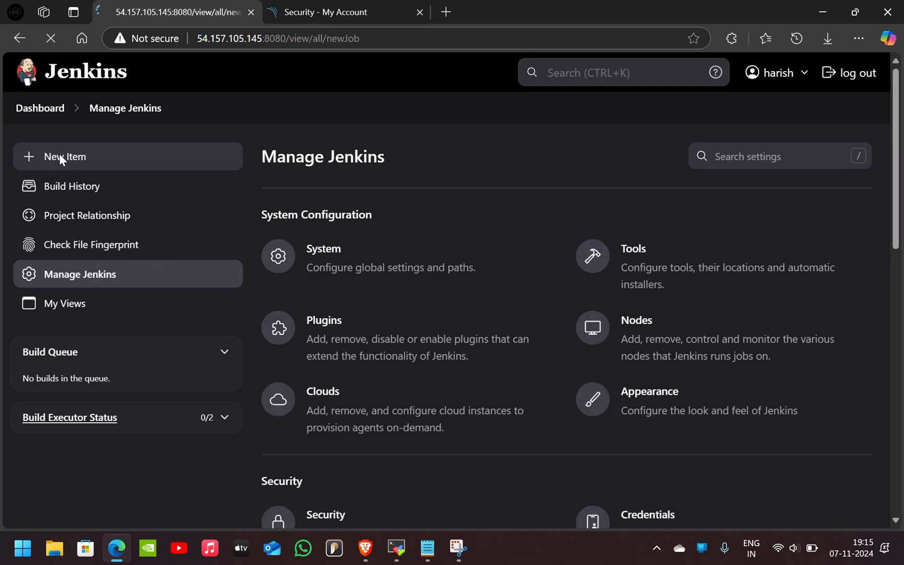
click(65, 156)
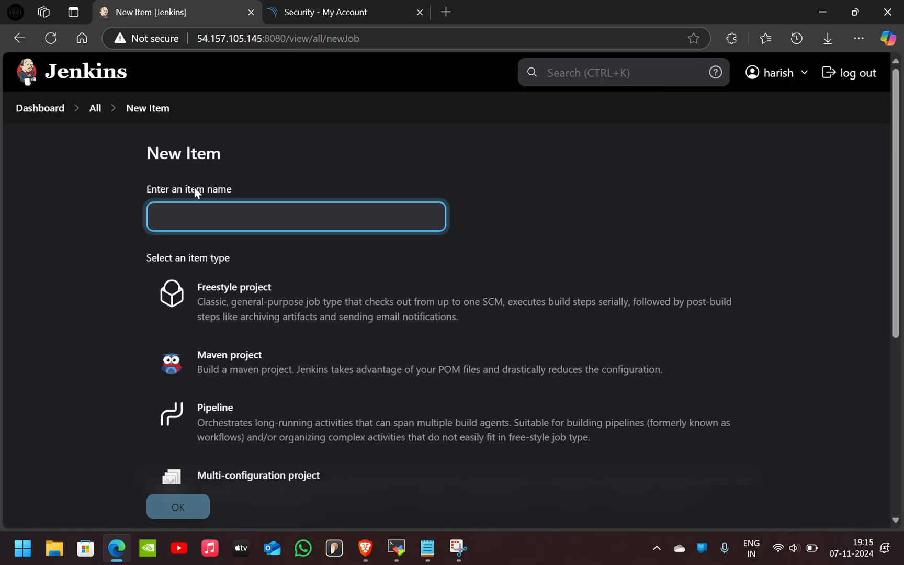
text(sonar)
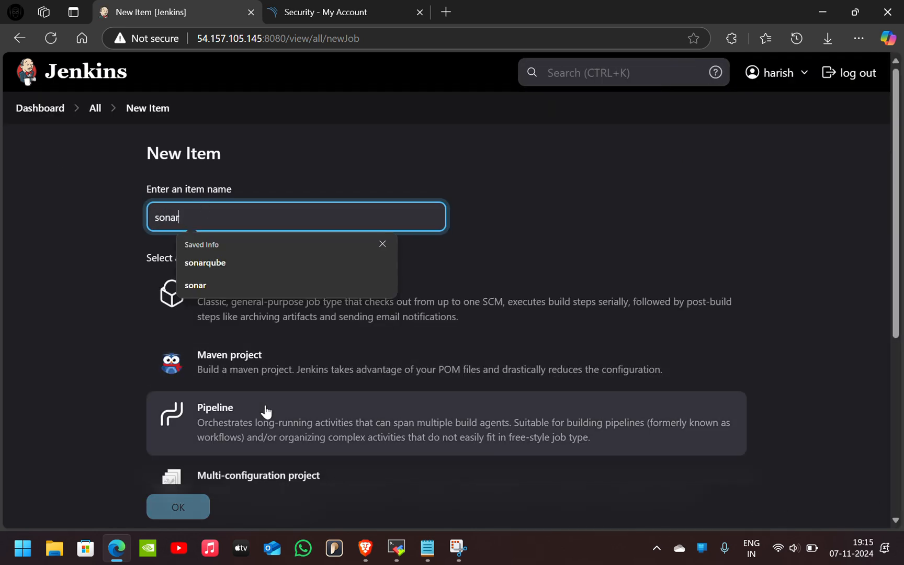
click(178, 506)
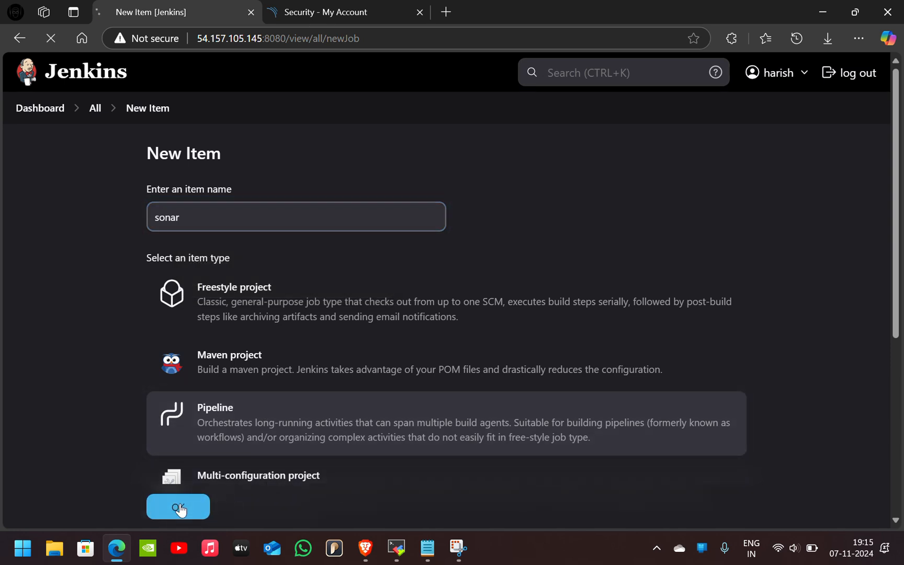
click(178, 506)
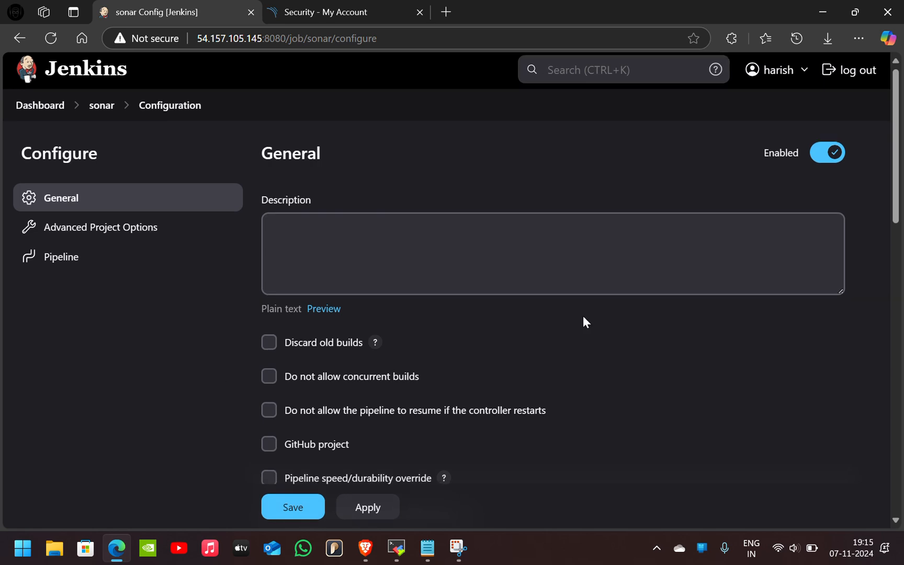
Step: Focus the sonar job's empty Pipeline Script box, then switch to pipeline.groovy in VS Code
click(62, 257)
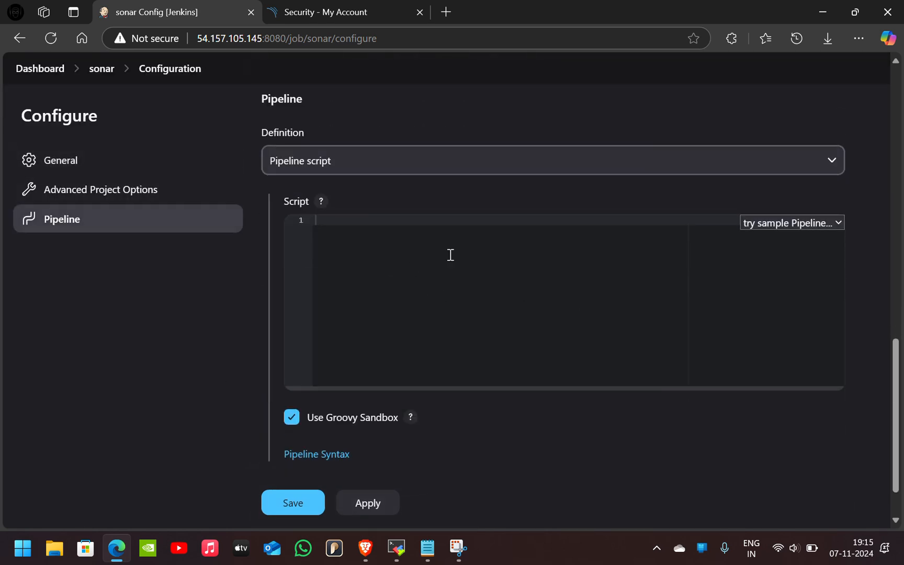
mouse_move(417, 334)
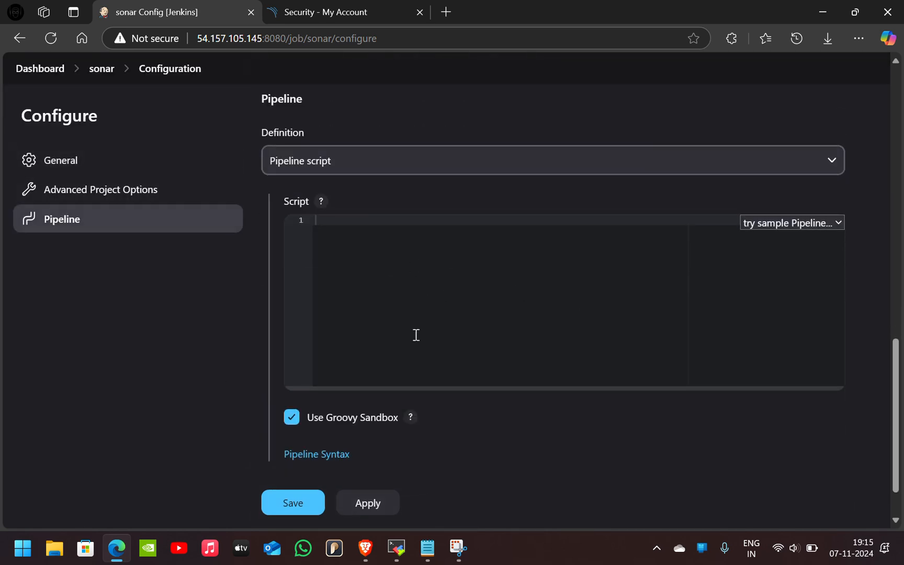
click(23, 548)
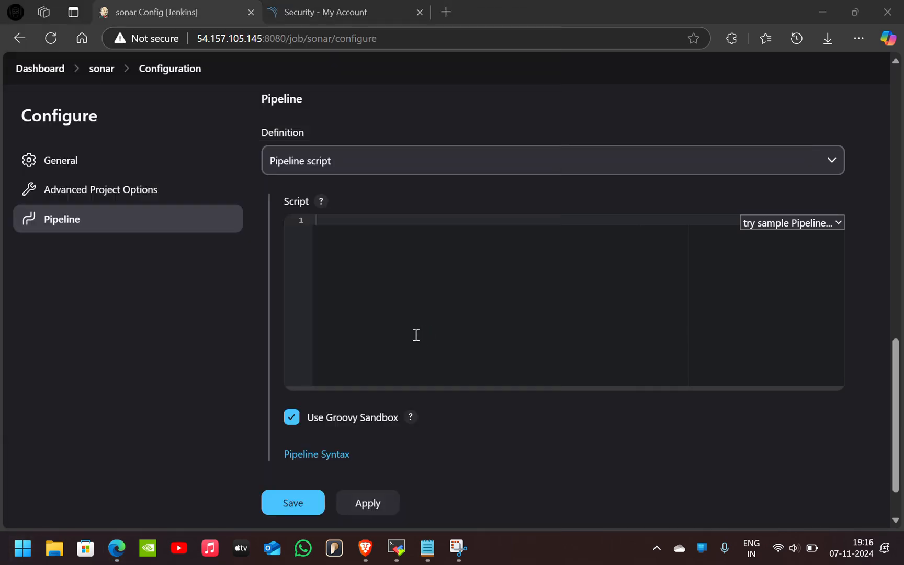
click(490, 547)
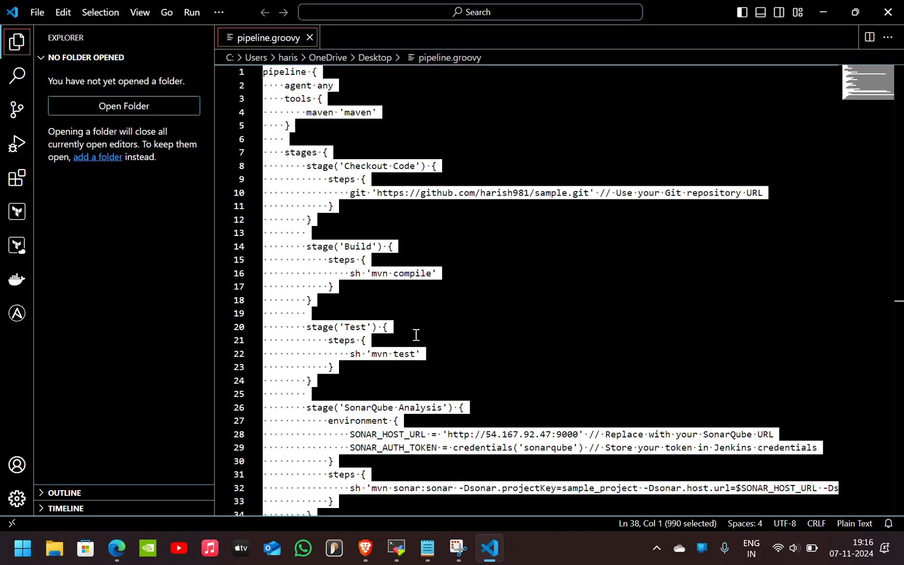
Step: Discard the accidentally pasted address, close VS Code and reopen pipeline.groovy from the desktop
text(http://18.234.198.101:9000/)
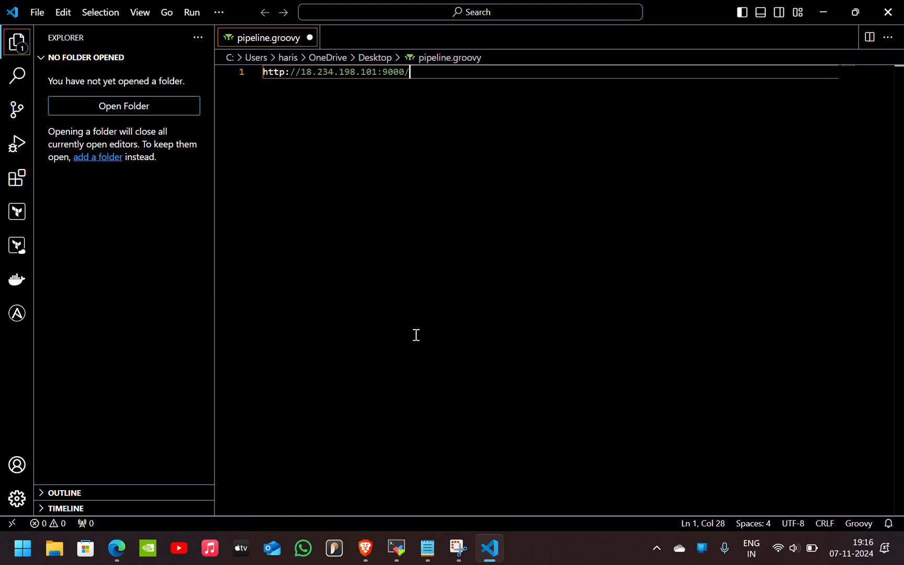
key(Backspace)
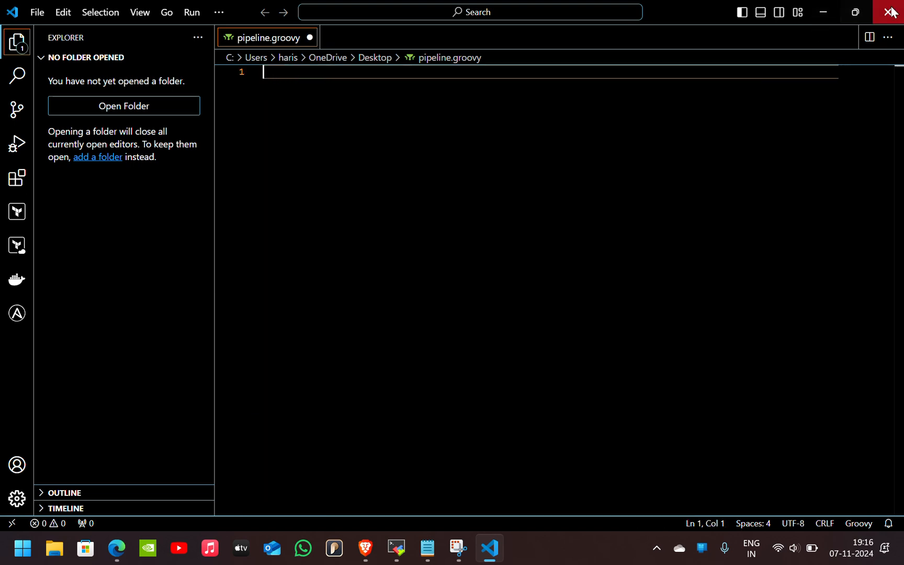
click(889, 12)
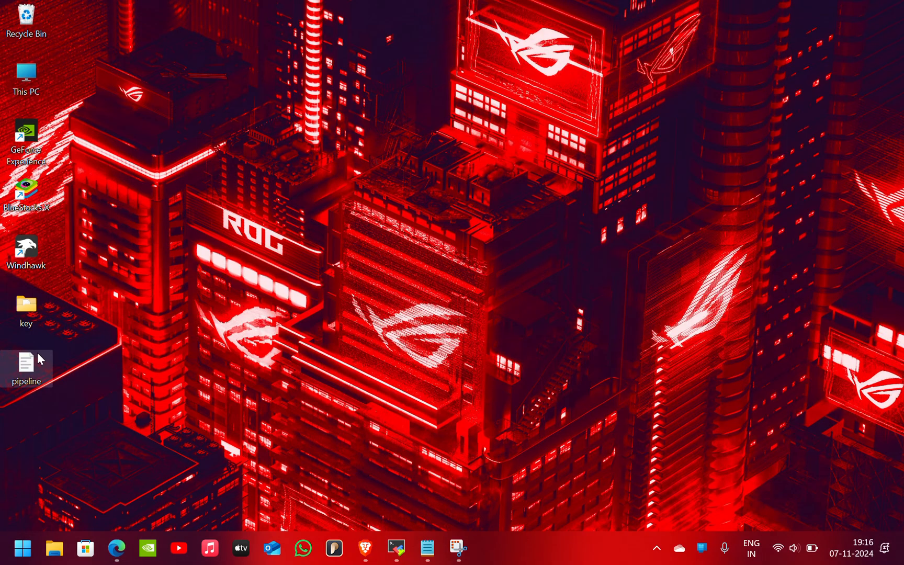
double_click(27, 361)
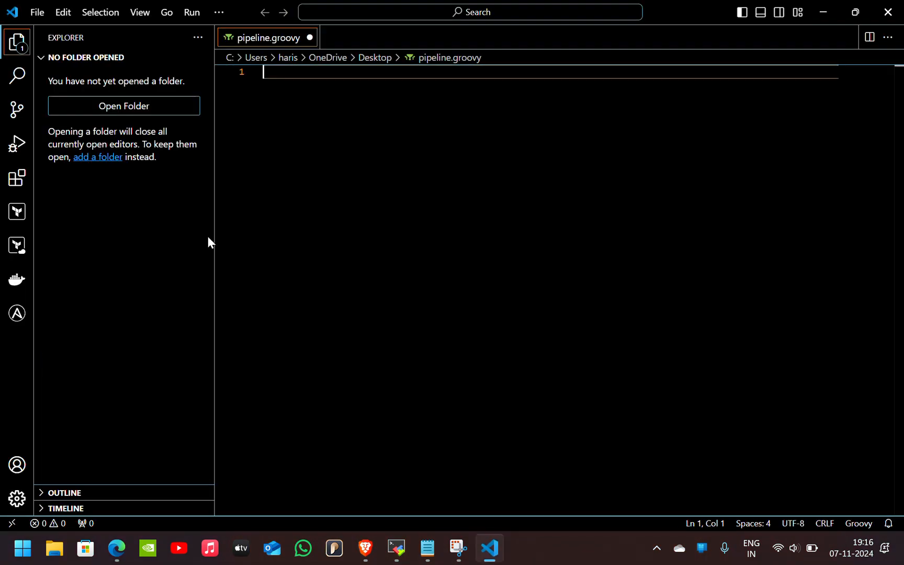
mouse_move(258, 222)
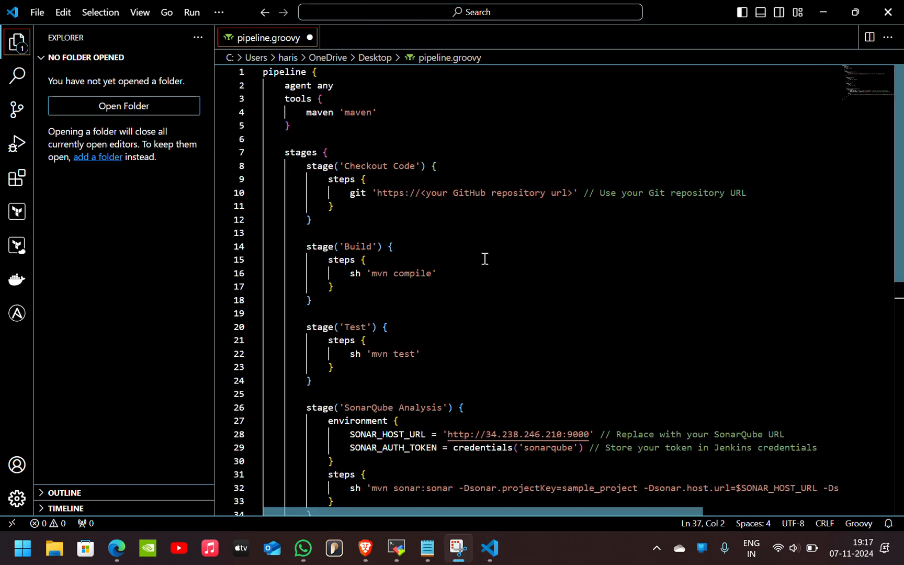
Step: Review the Checkout, Build, Test and SonarQube Analysis script and select it all for copying
scroll(down, 3)
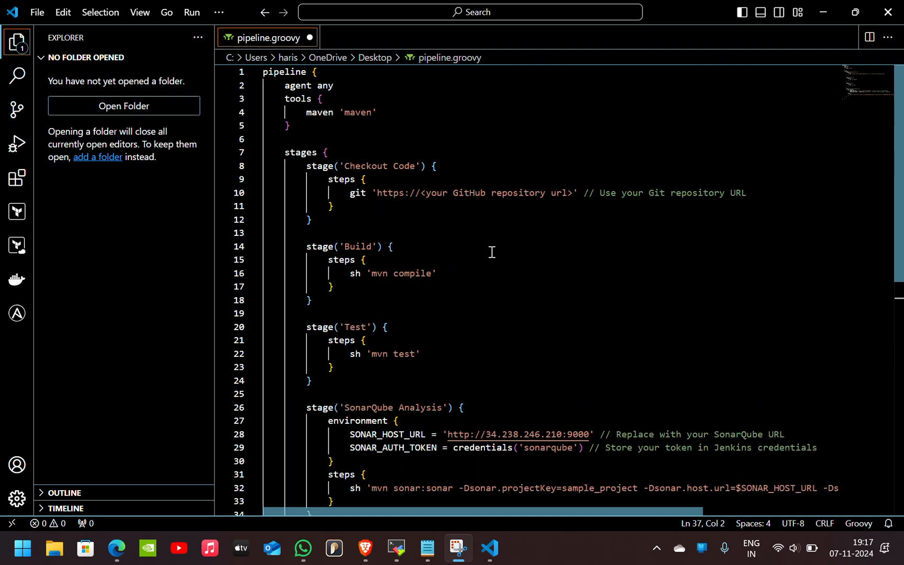
mouse_move(359, 113)
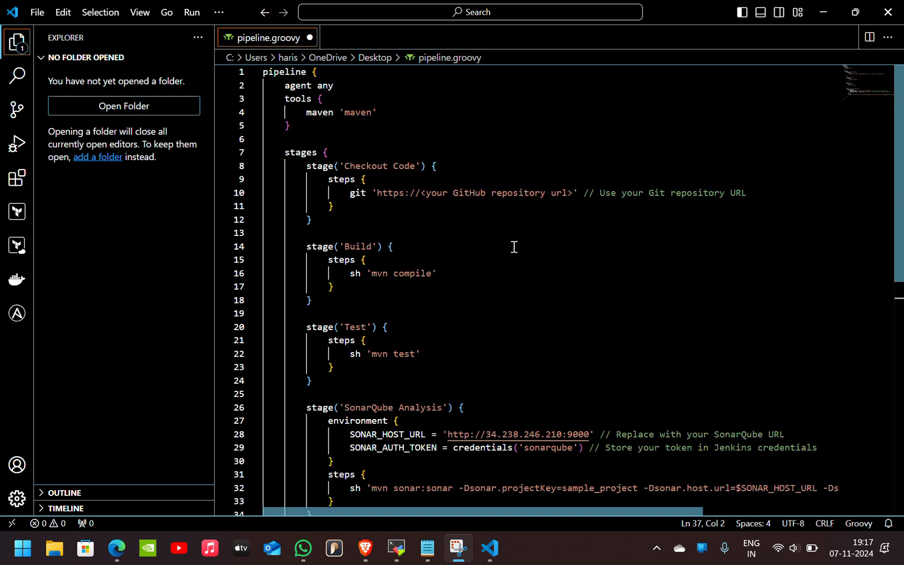
mouse_move(499, 195)
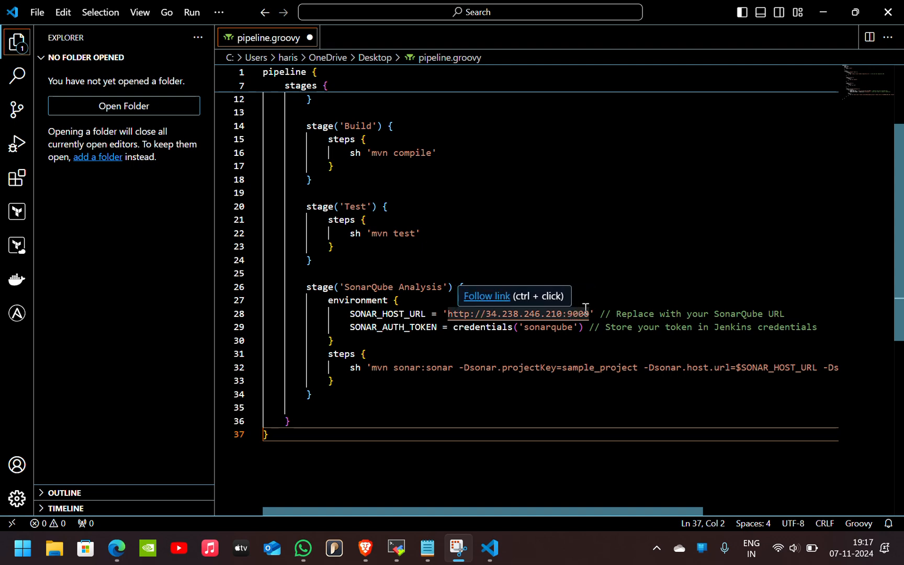
mouse_move(412, 333)
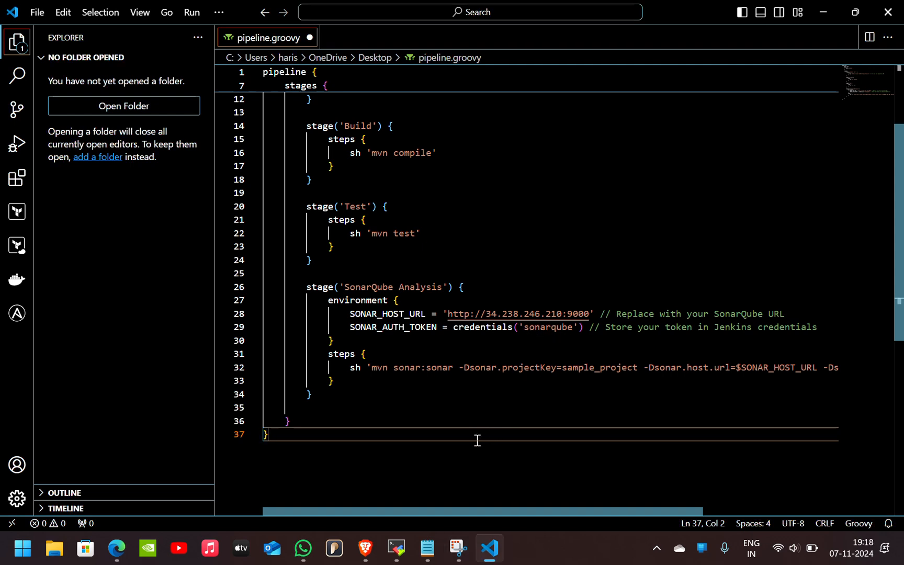
key(ctrl+a)
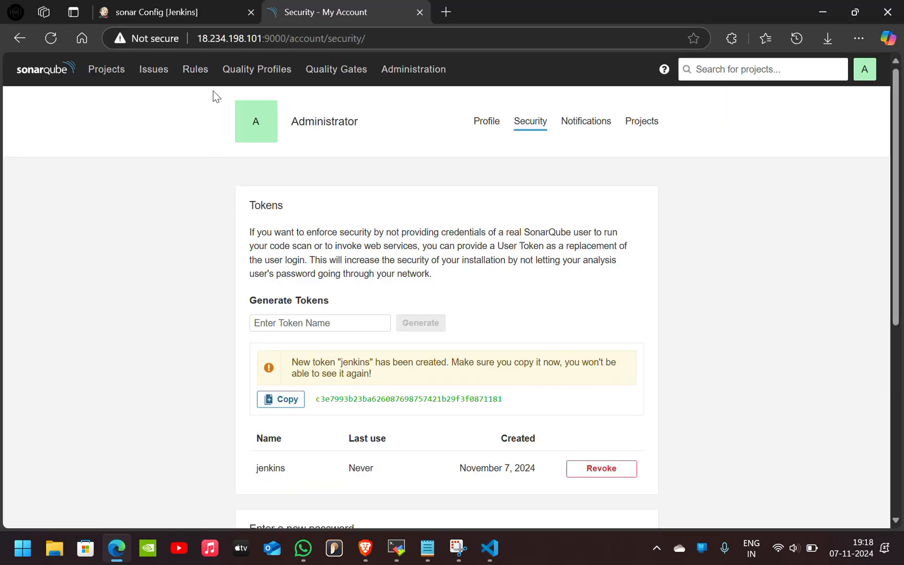
click(152, 12)
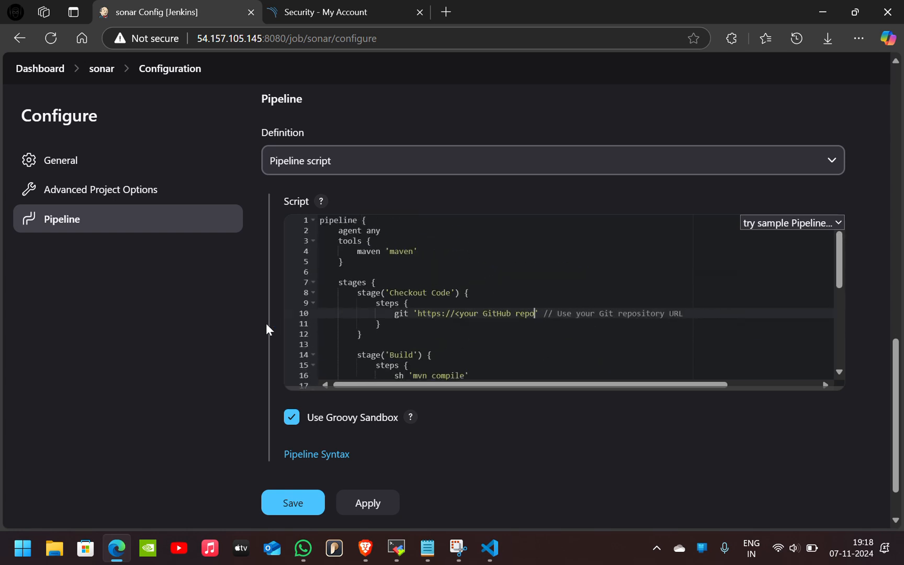
key(Backspace)
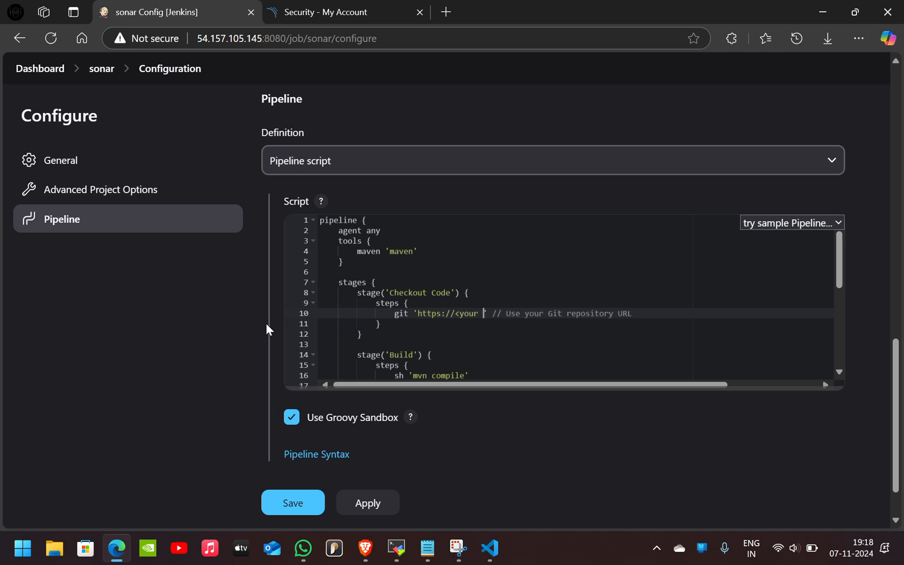
key(Backspace)
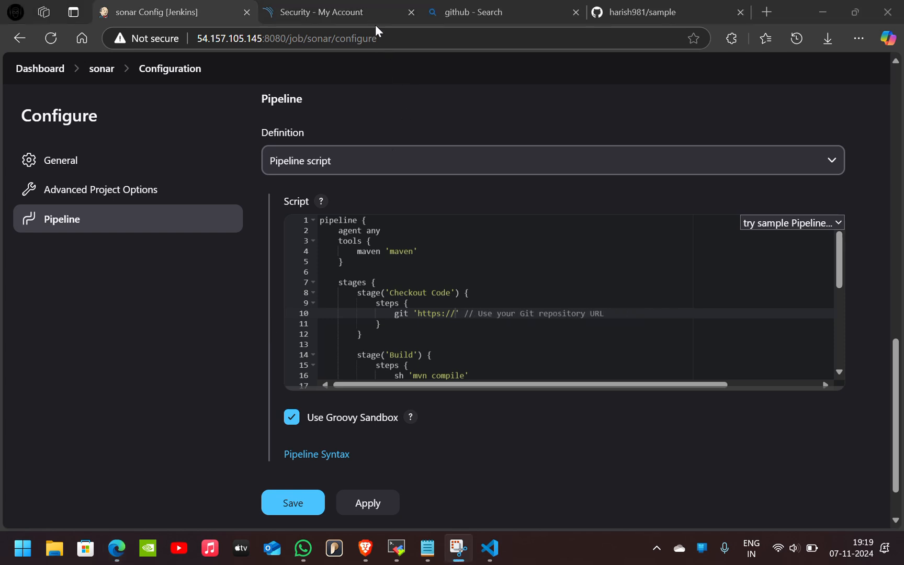
mouse_move(113, 348)
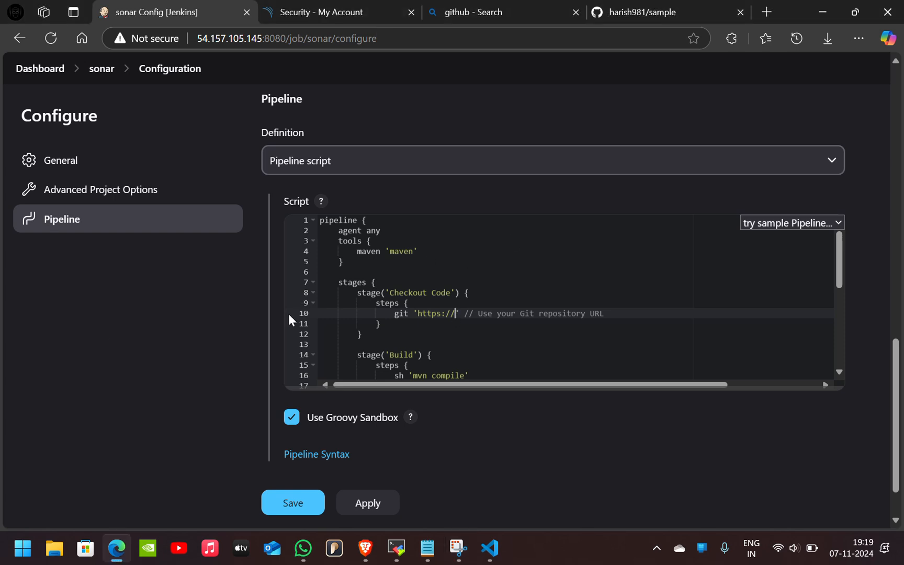
key(Backspace)
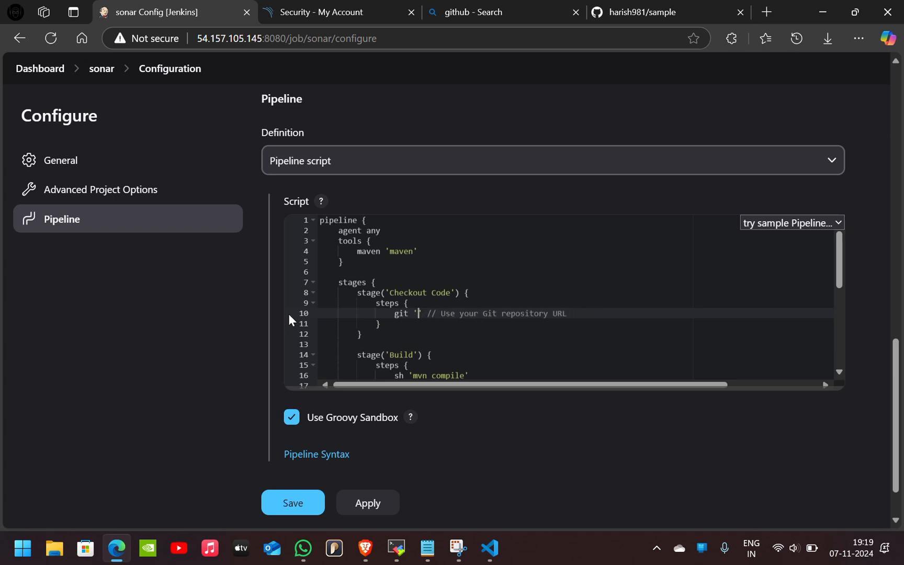
text(https://github.com/harish981/sample.git)
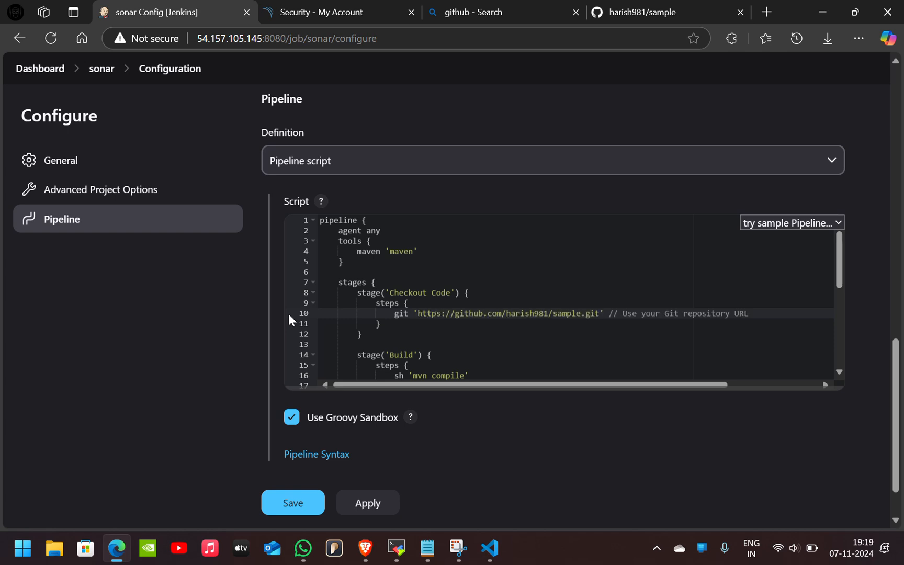
scroll(down, 3)
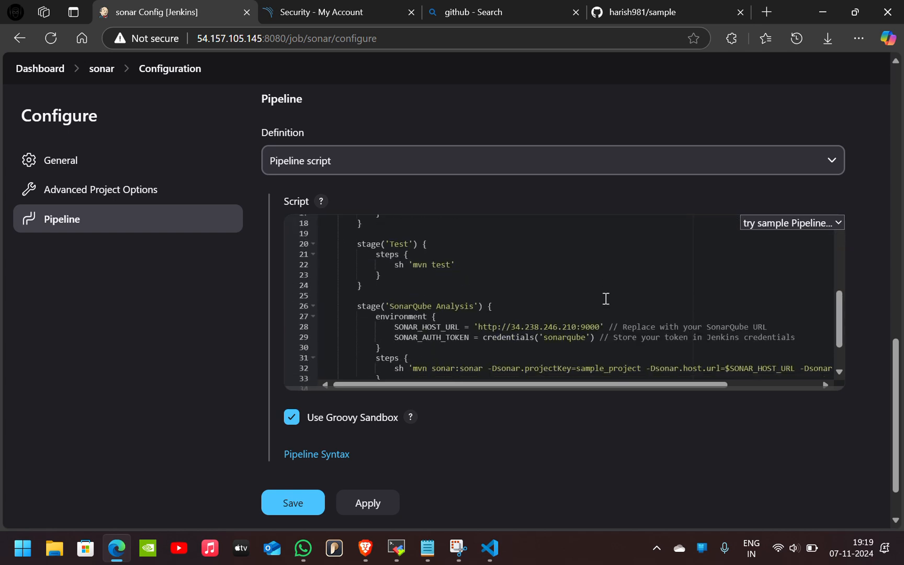
scroll(down, 3)
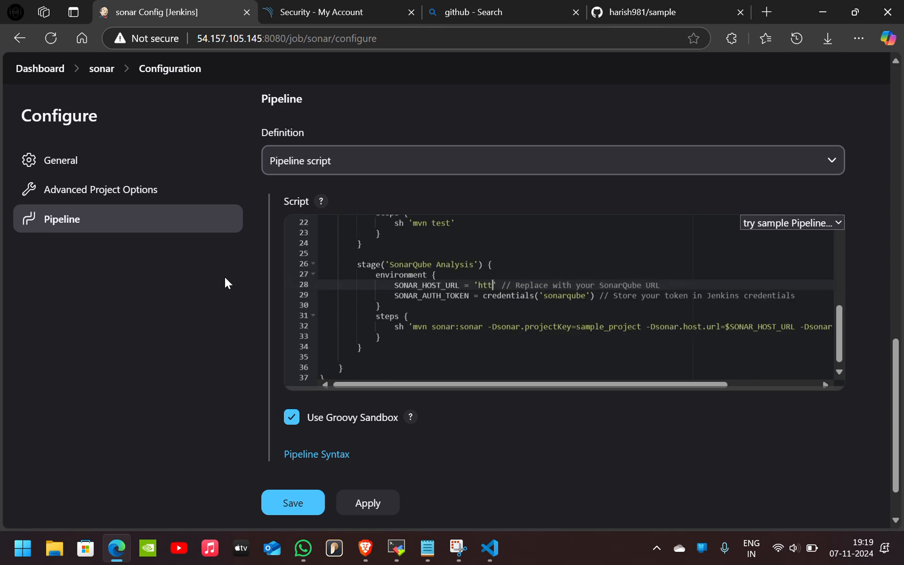
key(Backspace)
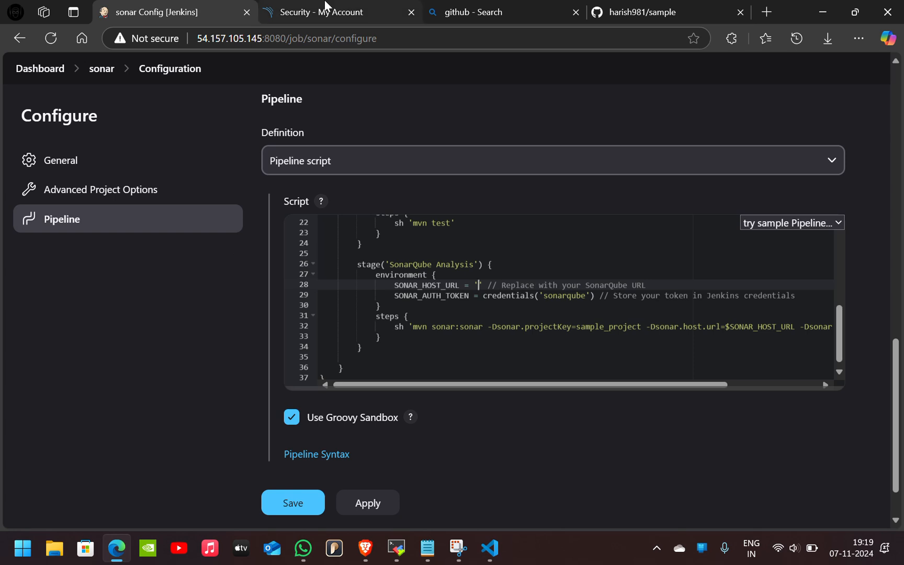
click(333, 12)
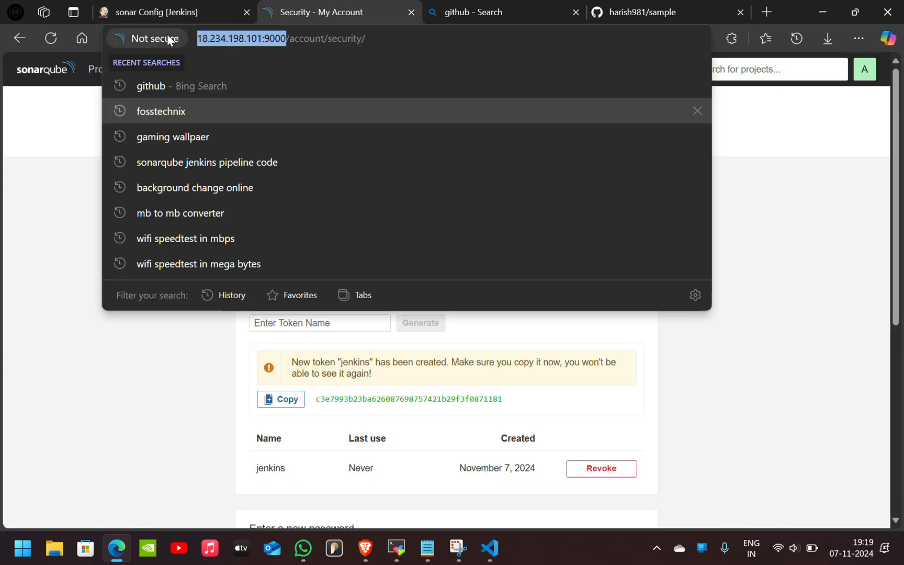
click(152, 12)
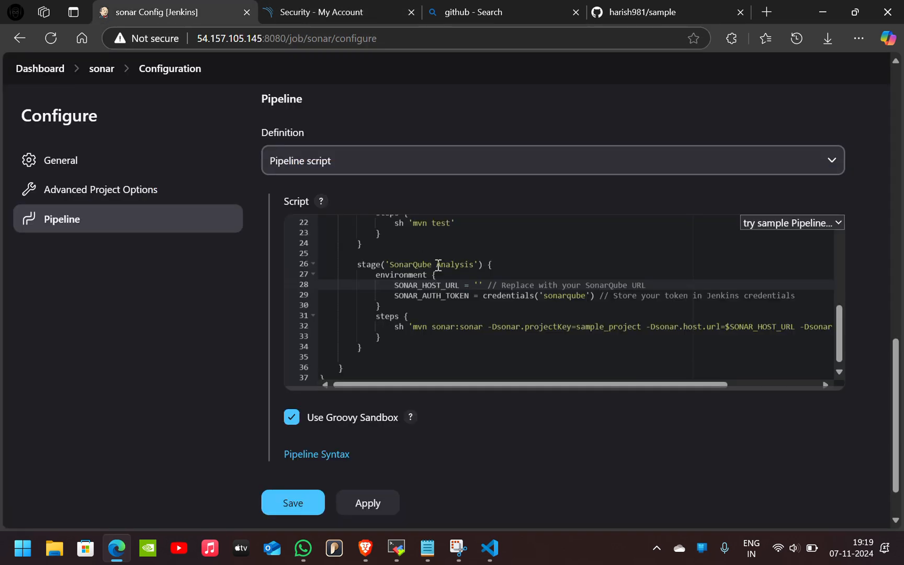
text(http://18.234.198.101:9000/)
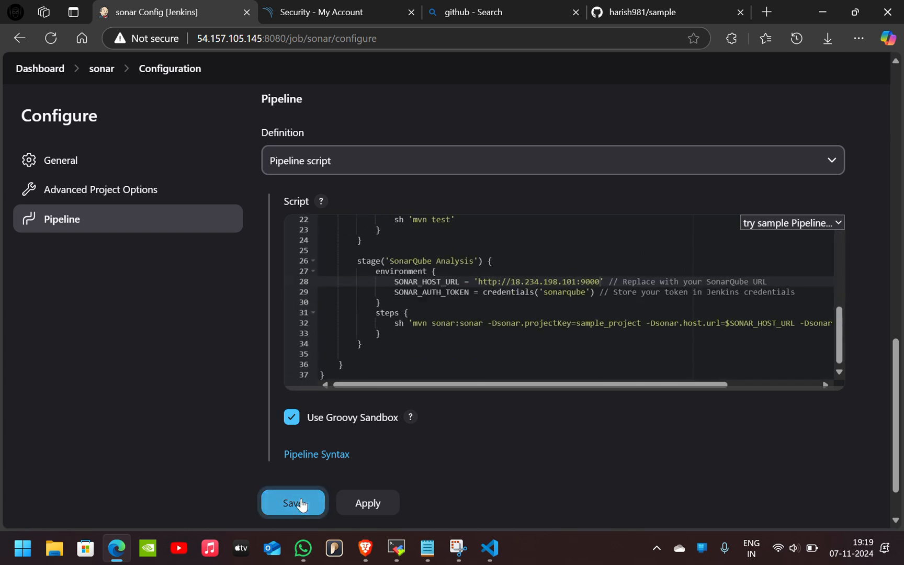
click(293, 502)
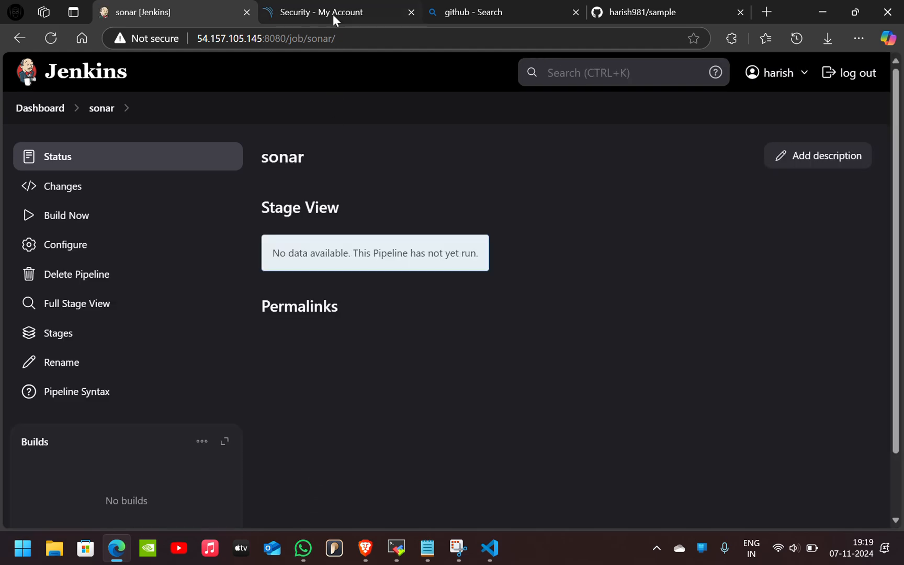
click(334, 13)
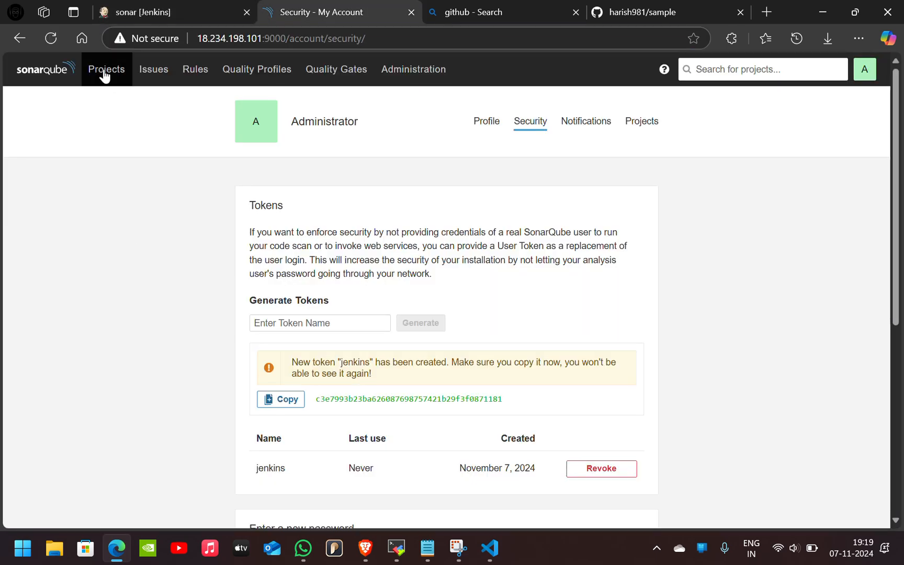
click(107, 69)
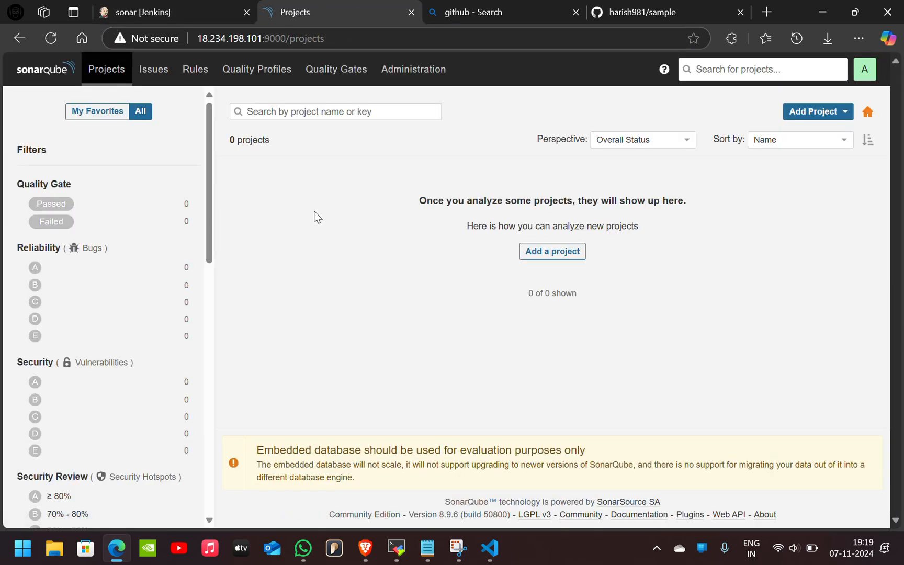
mouse_move(594, 259)
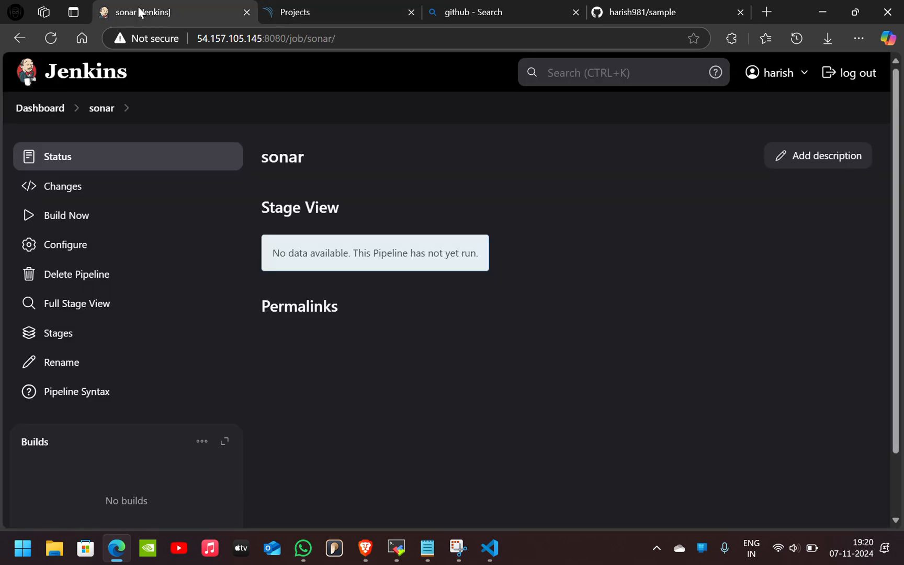
Step: Start build #1 of the sonar pipeline and watch its stages in the Stage View
click(67, 215)
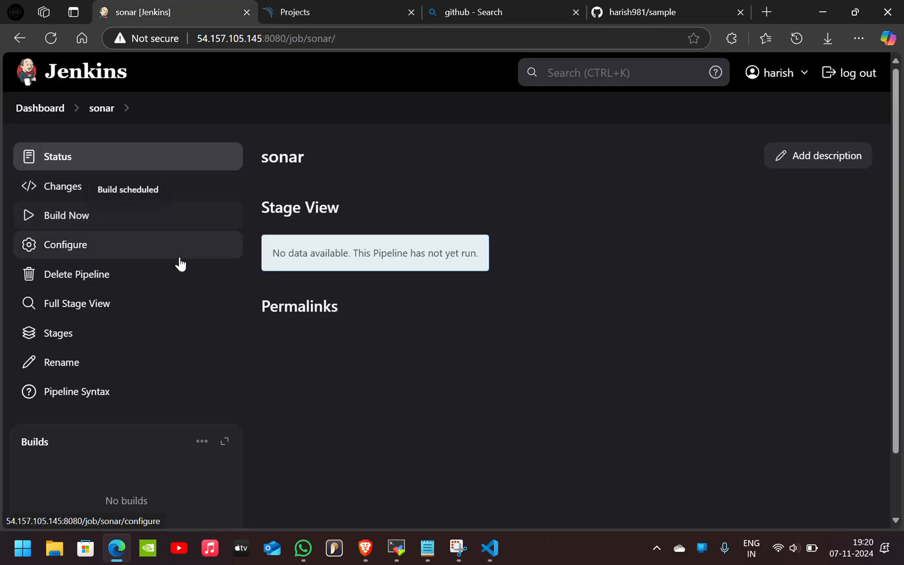
scroll(down, 3)
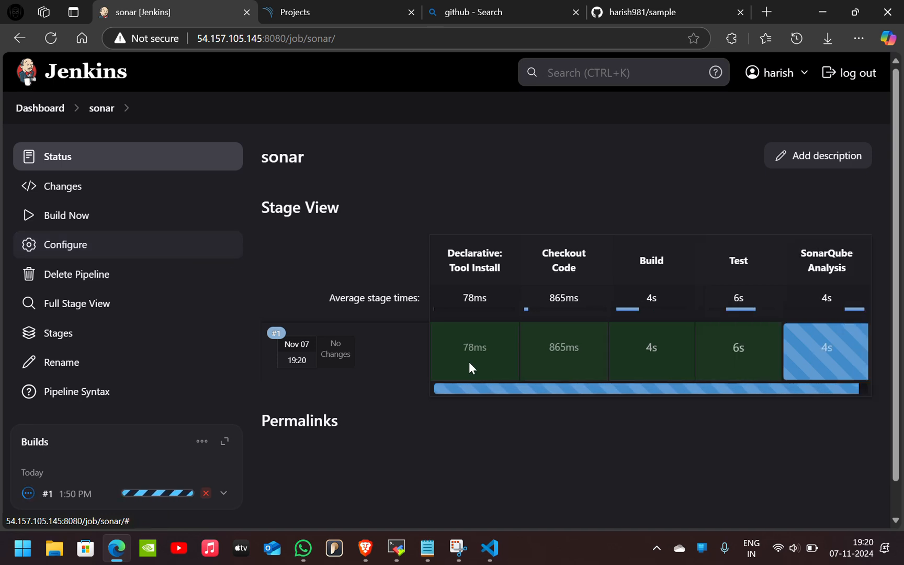
mouse_move(738, 350)
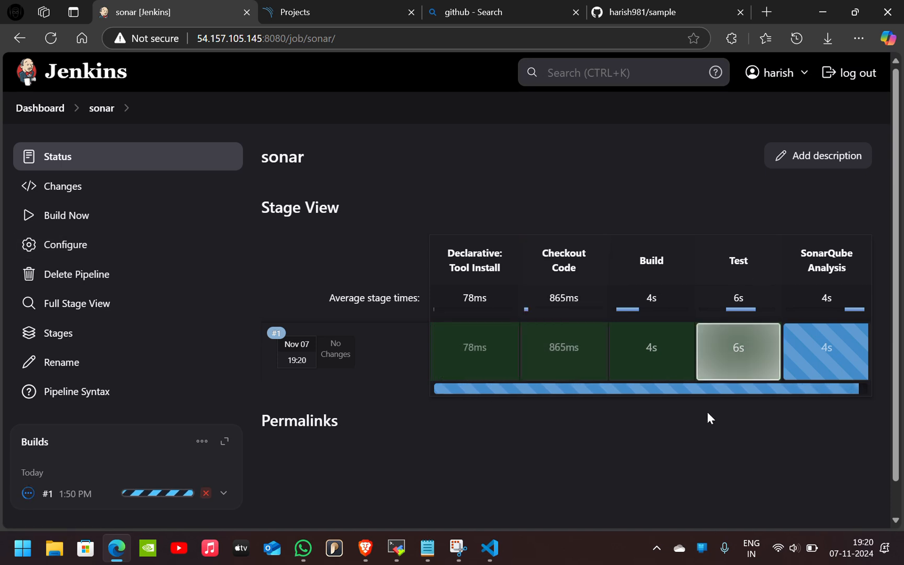
mouse_move(711, 445)
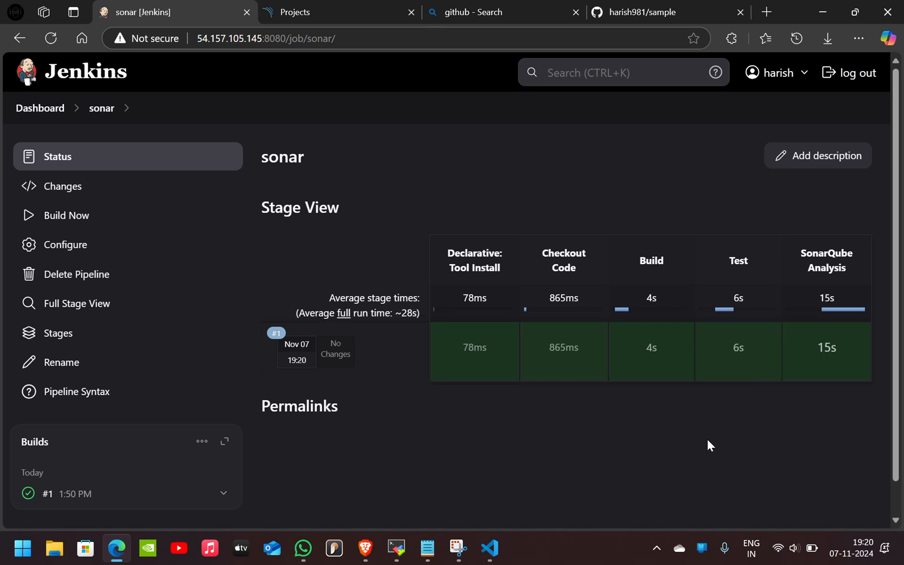
mouse_move(851, 270)
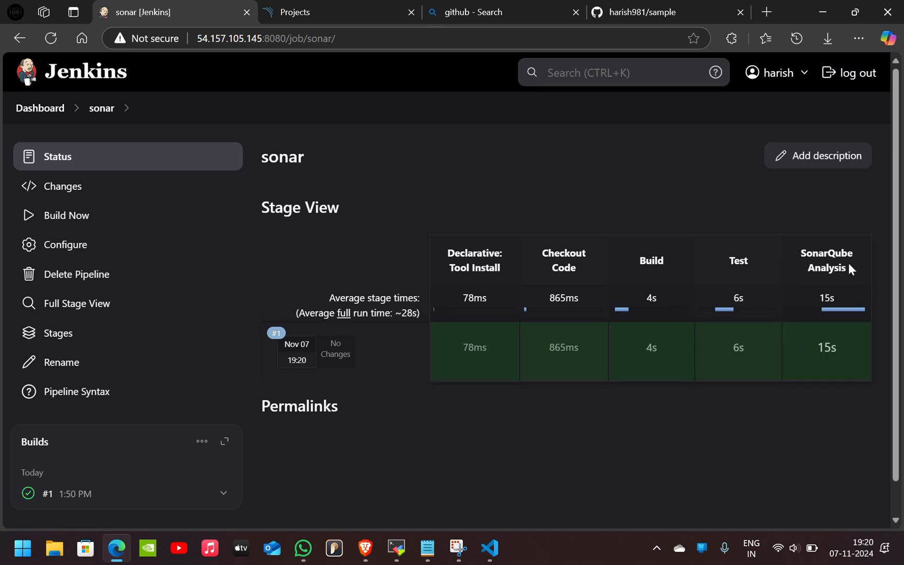
mouse_move(577, 336)
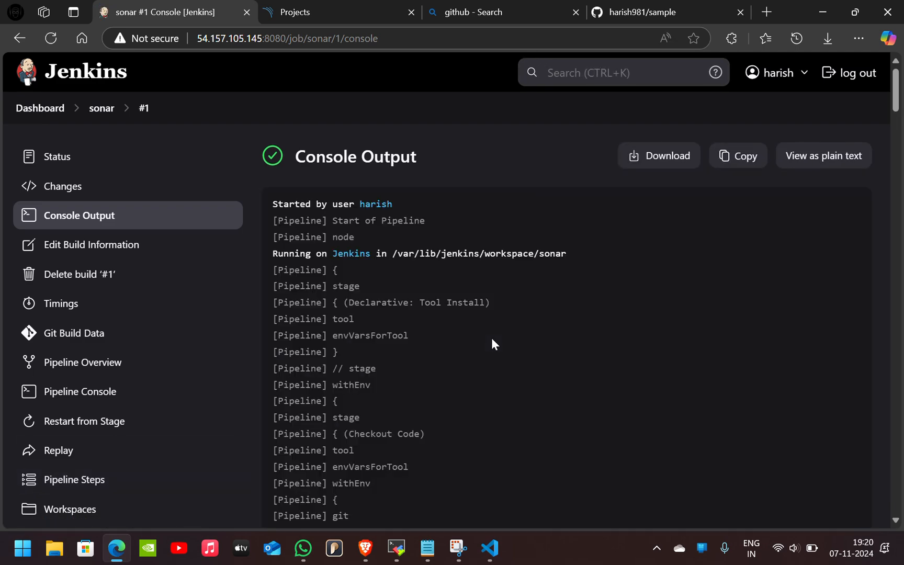
Step: Scroll build #1's console log down to the ANALYSIS SUCCESSFUL and BUILD SUCCESS lines
scroll(down, 3)
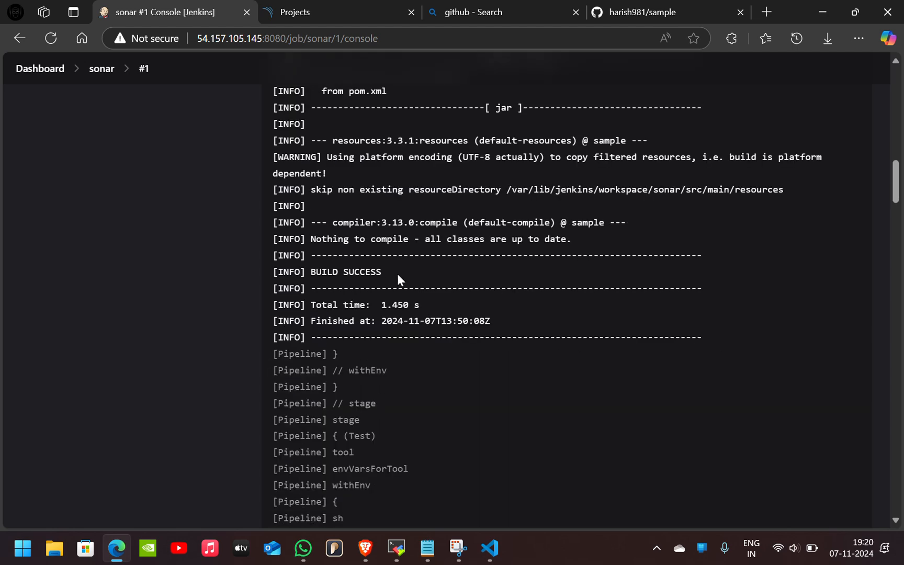
scroll(down, 3)
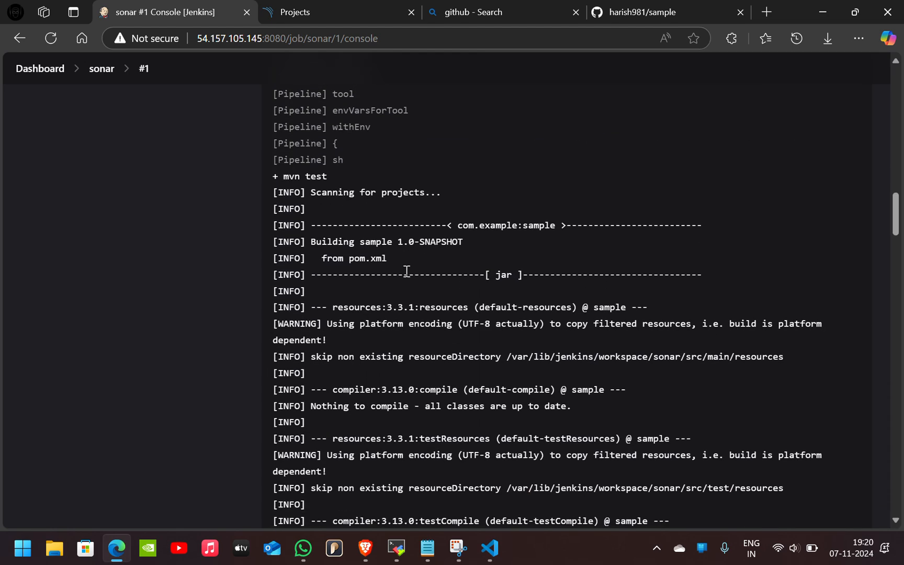
scroll(down, 3)
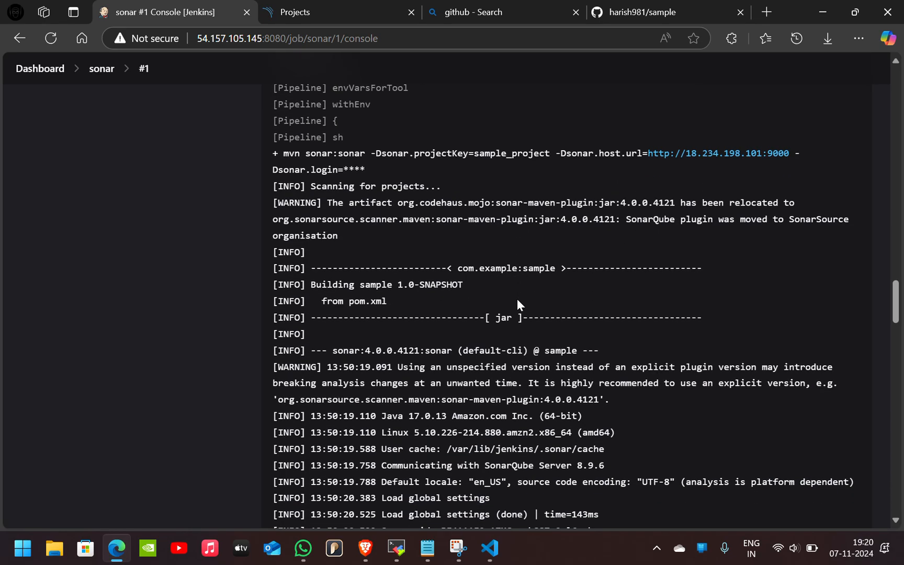
scroll(down, 3)
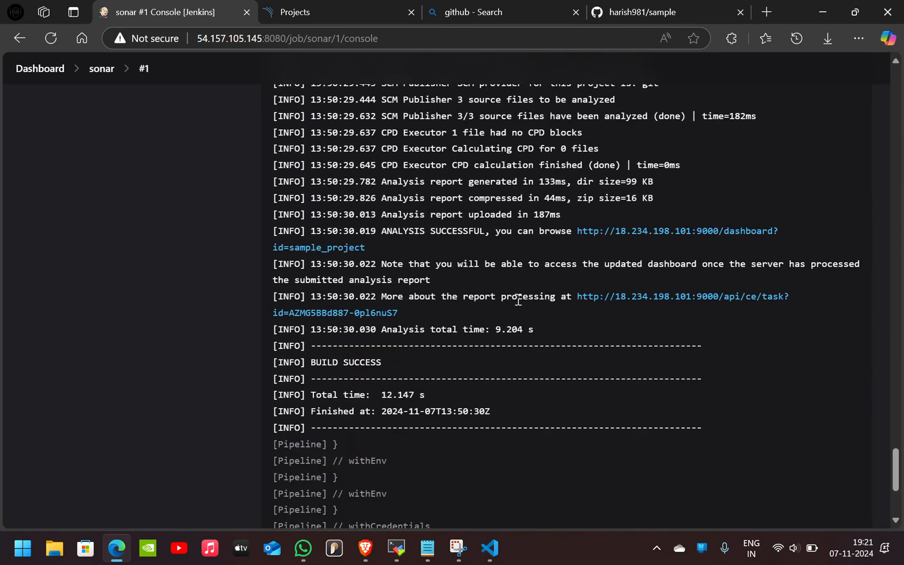
scroll(up, 3)
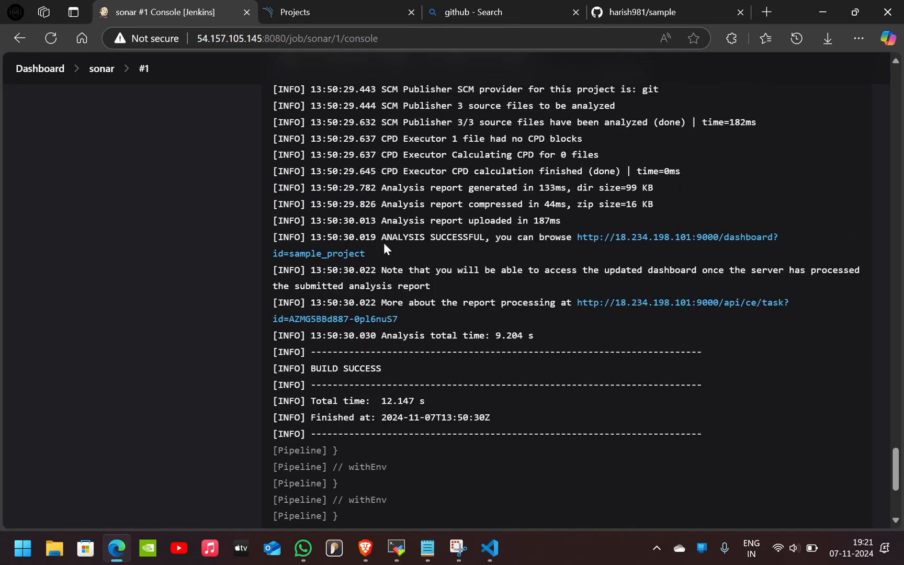
mouse_move(401, 188)
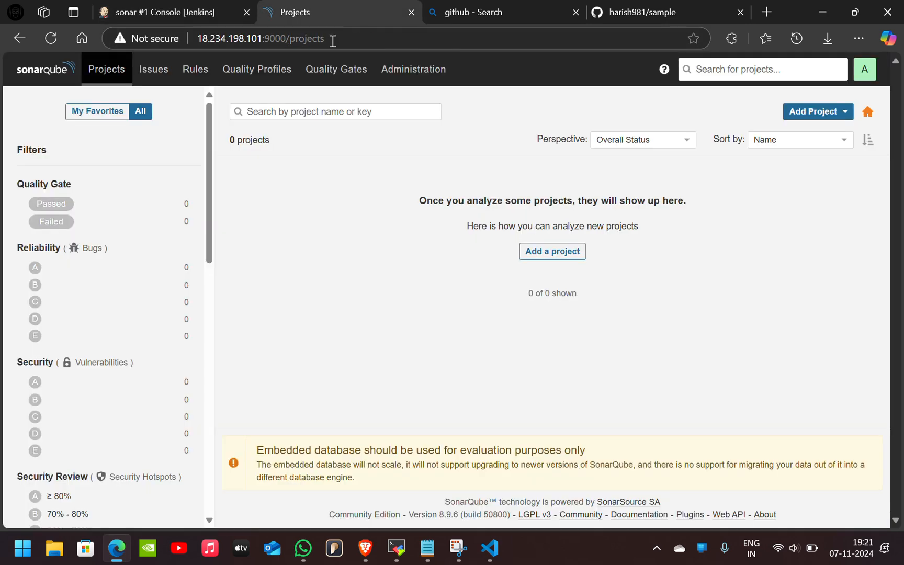
mouse_move(50, 39)
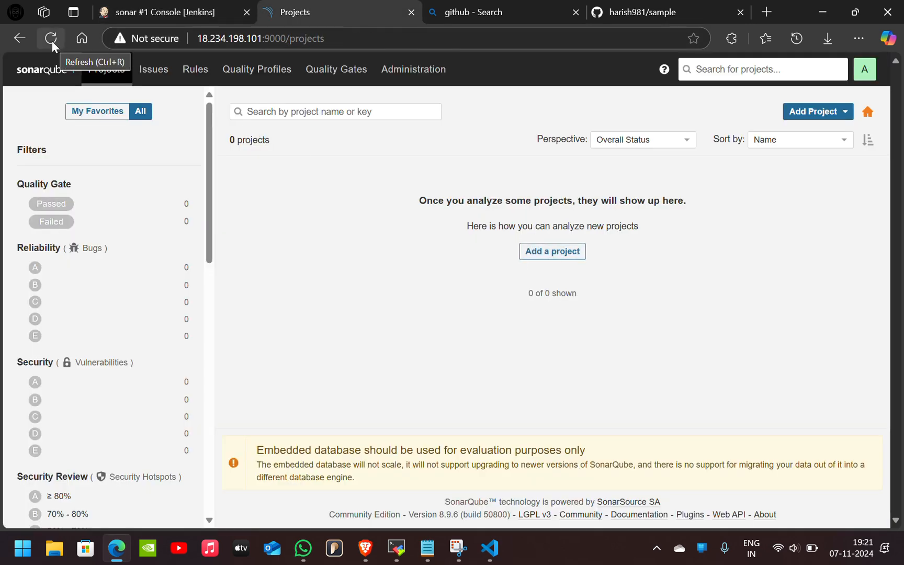
Step: Reload the SonarQube Projects list and open the sample project's dashboard showing quality gate Passed
click(51, 38)
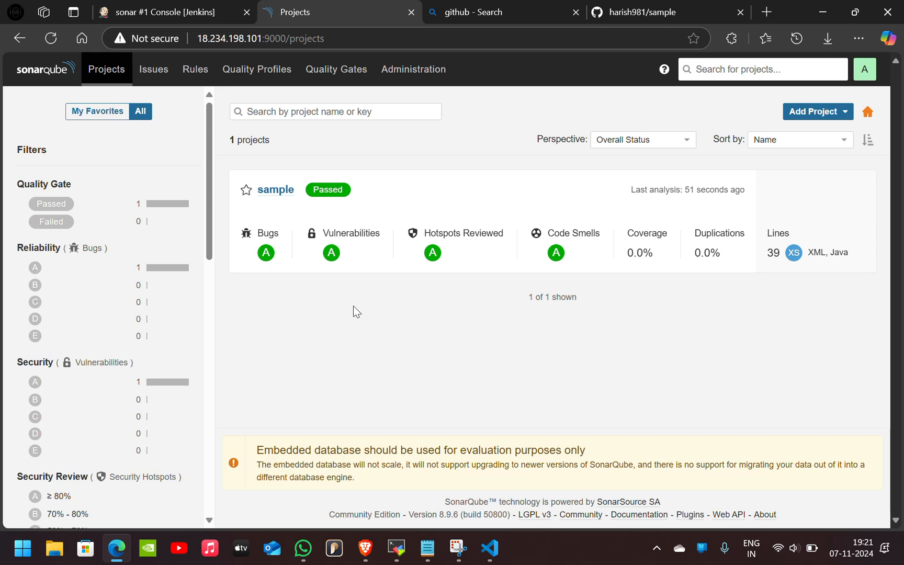
mouse_move(399, 244)
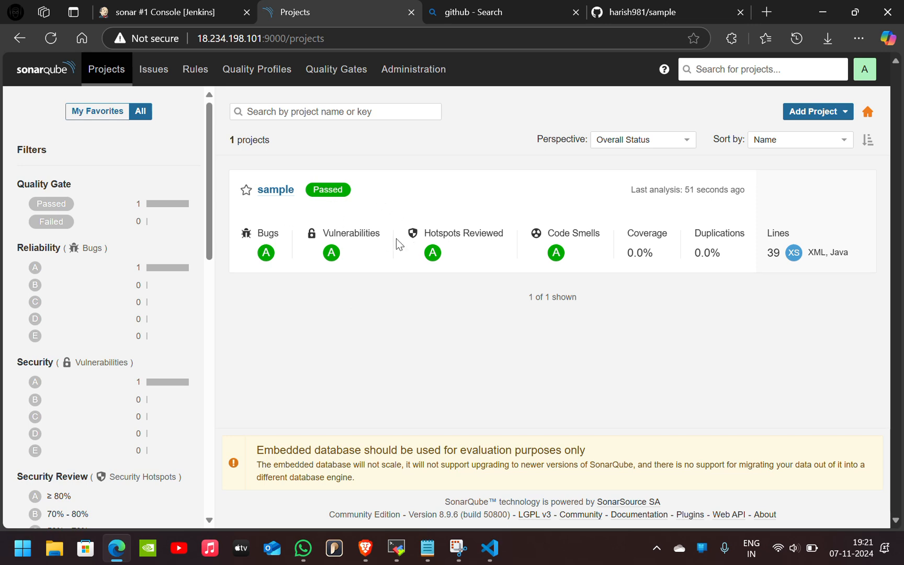
click(275, 189)
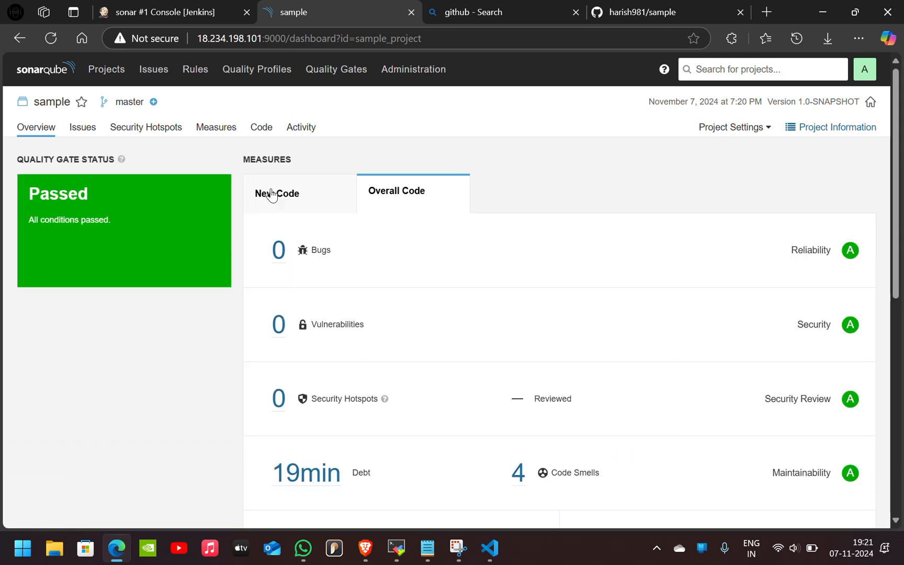
mouse_move(122, 180)
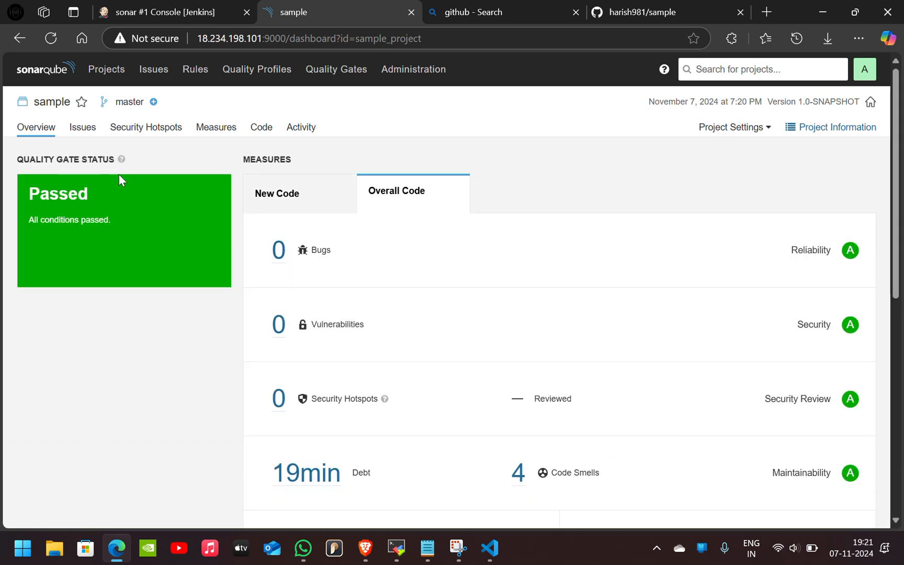